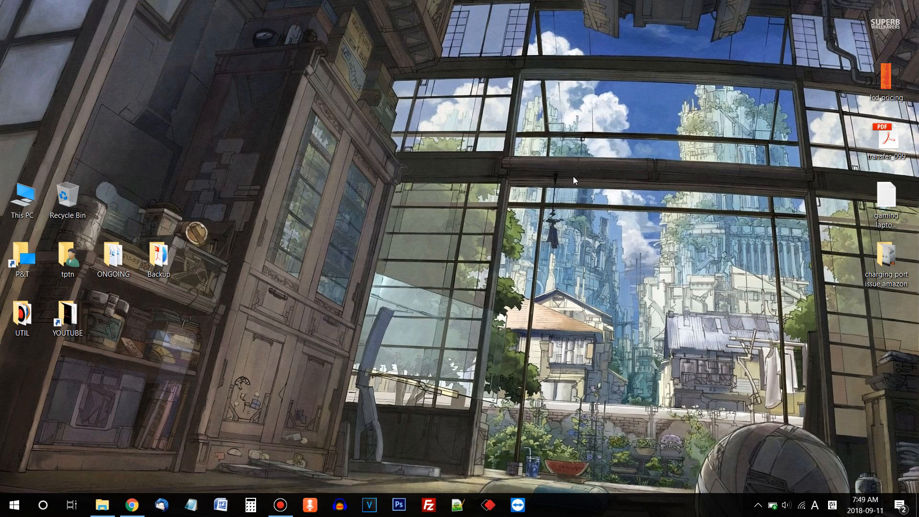
# Read the paging-file article, then open File Explorer from the Start button's right-click menu.
pyautogui.click(131, 504)
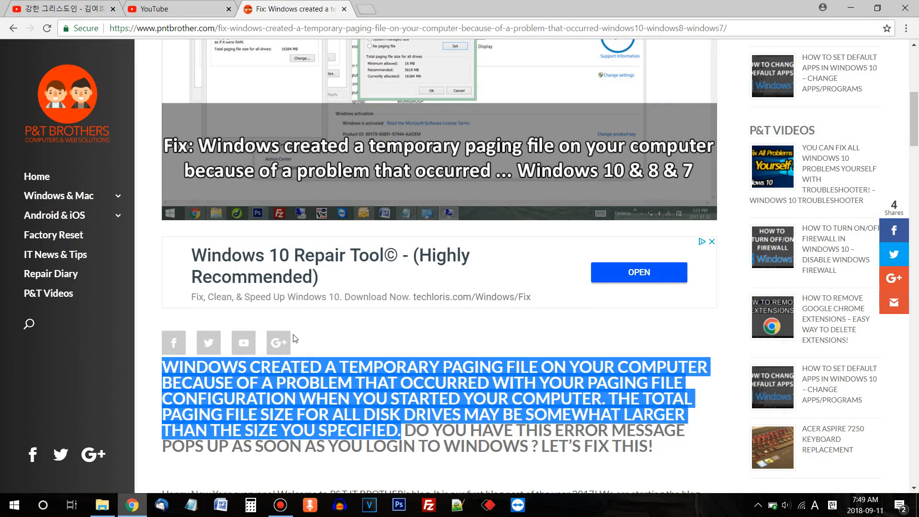
pyautogui.scroll(-3)
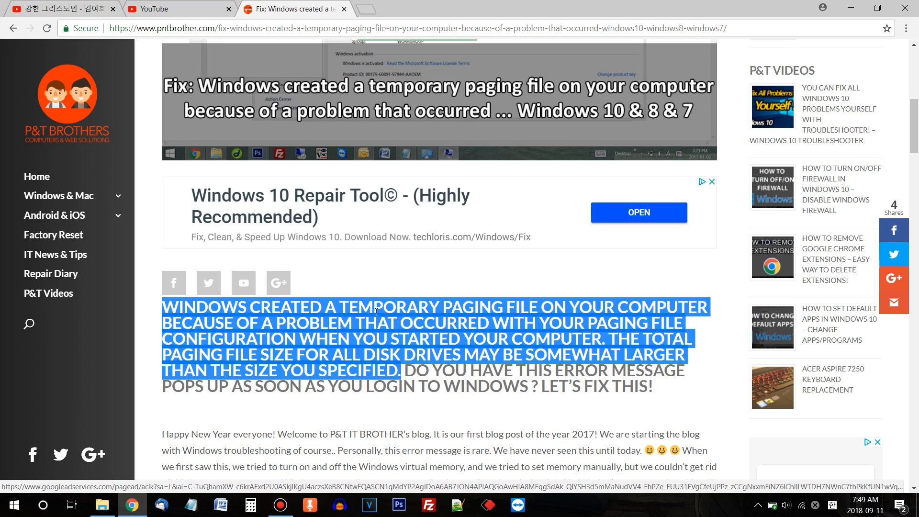
pyautogui.moveTo(315, 354)
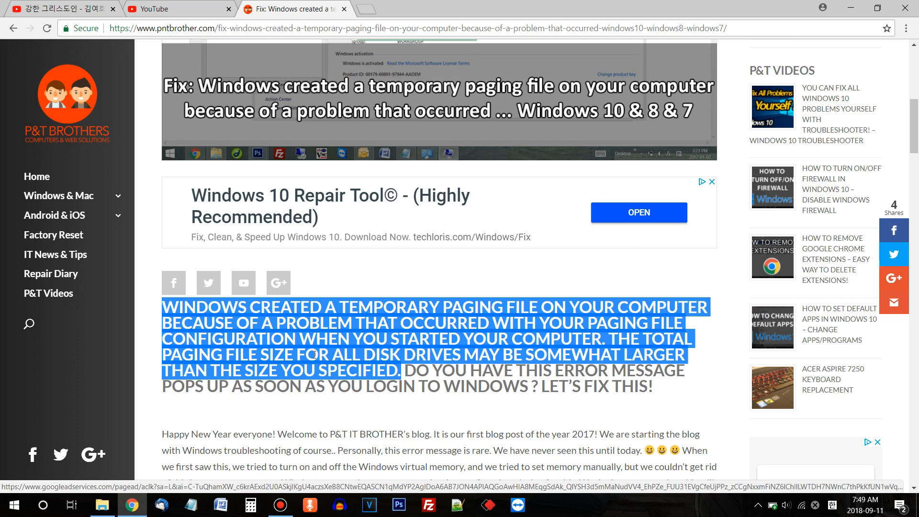
pyautogui.moveTo(510, 356)
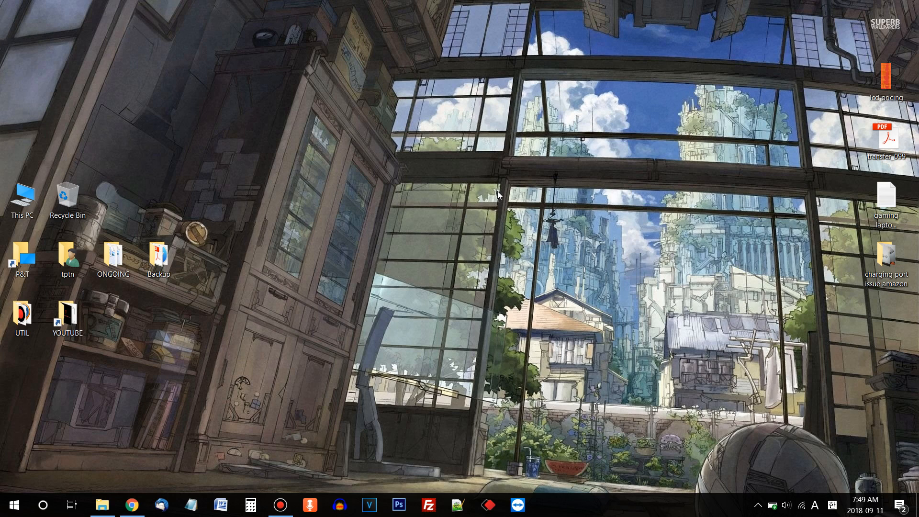
pyautogui.moveTo(353, 226)
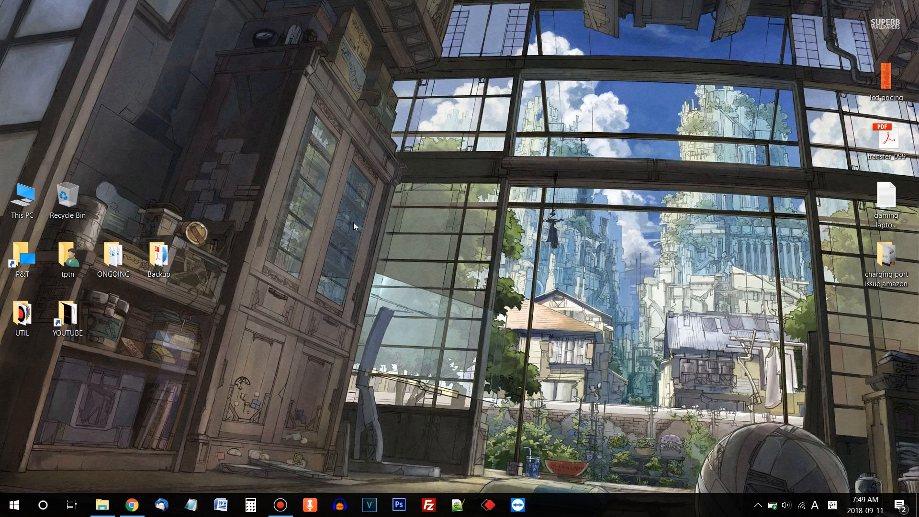
pyautogui.moveTo(23, 198)
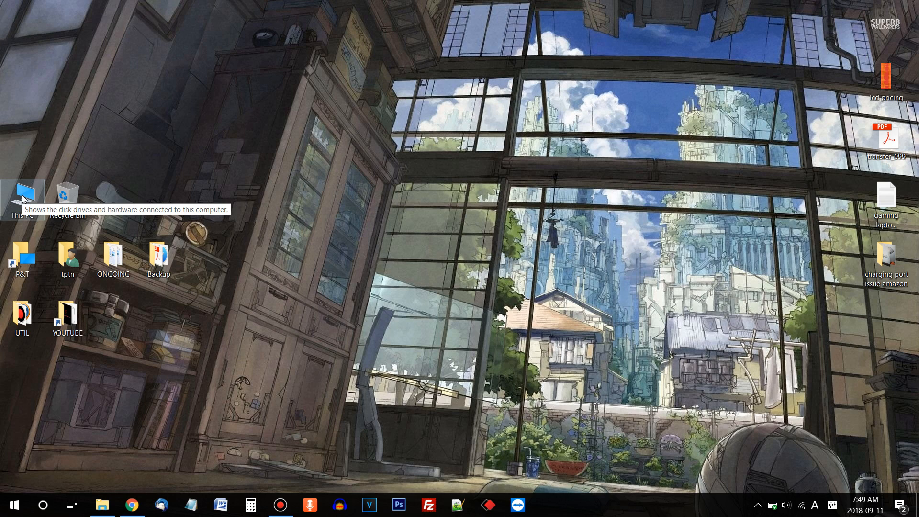
pyautogui.moveTo(16, 147)
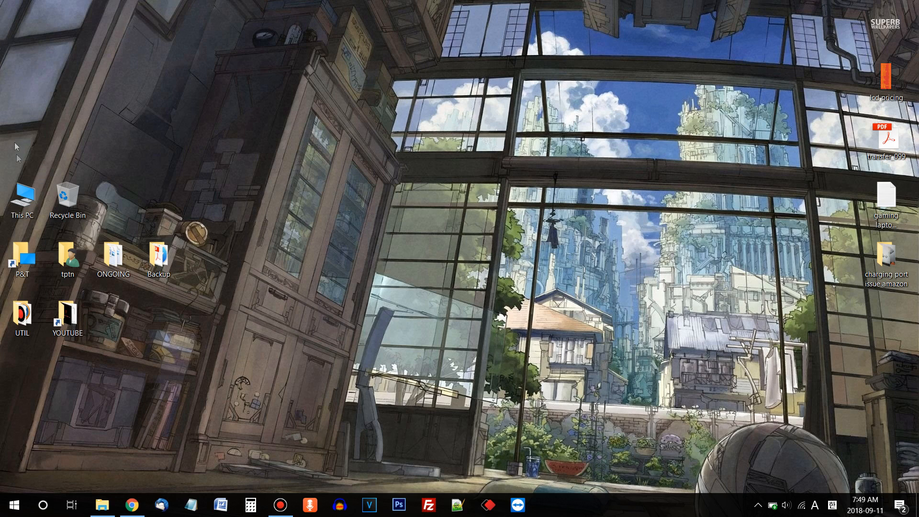
pyautogui.click(22, 196)
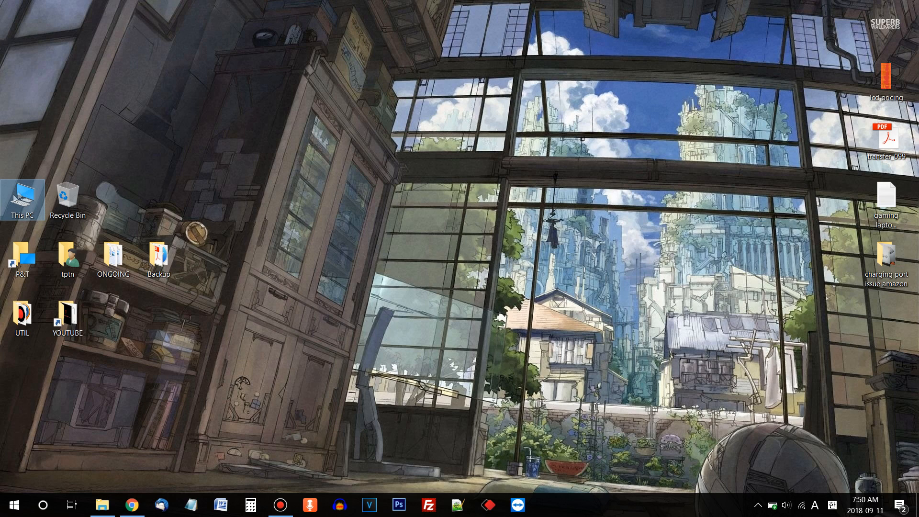
pyautogui.moveTo(42, 193)
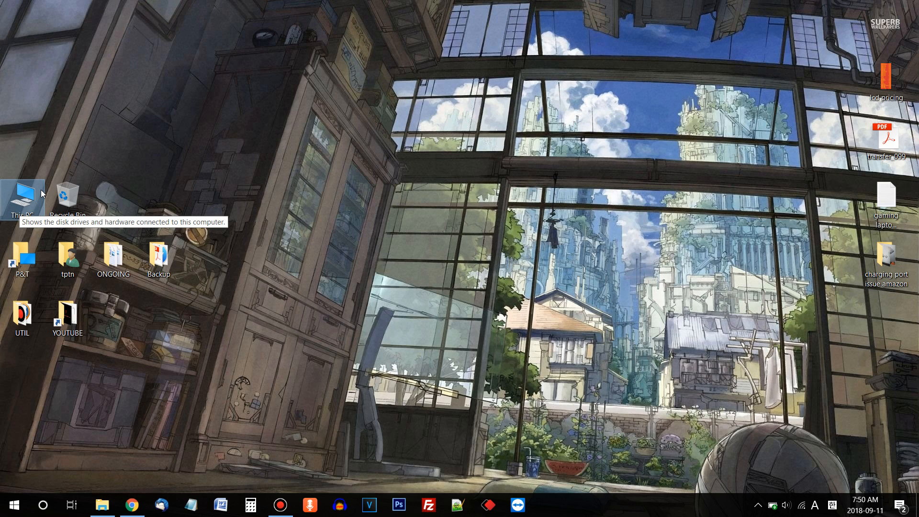
pyautogui.moveTo(2, 191)
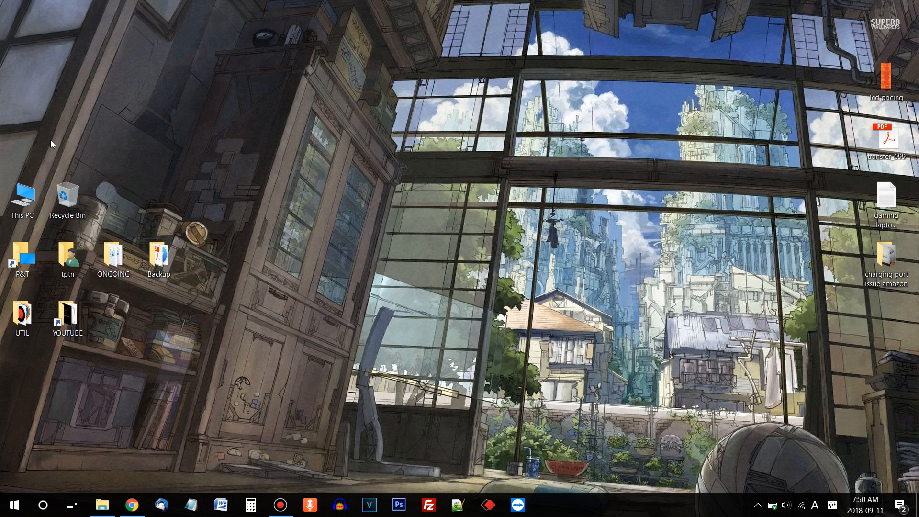
pyautogui.moveTo(34, 454)
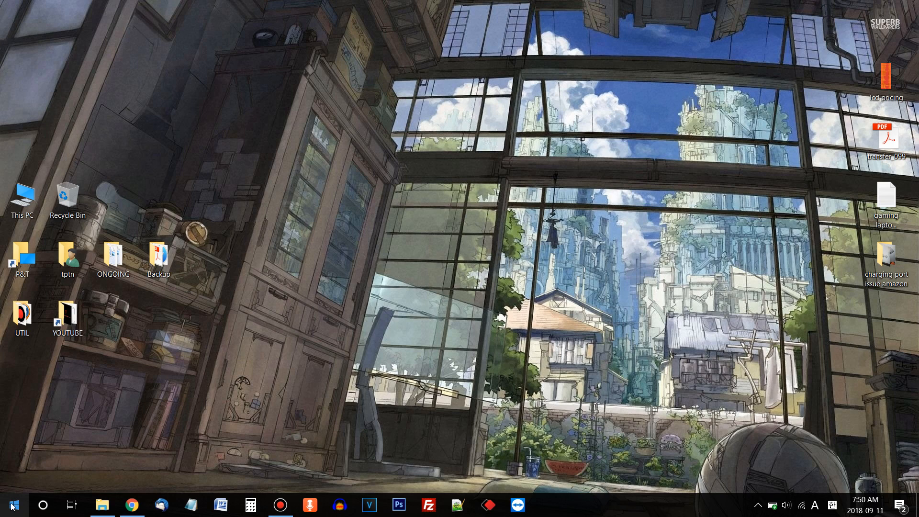
pyautogui.rightClick(14, 503)
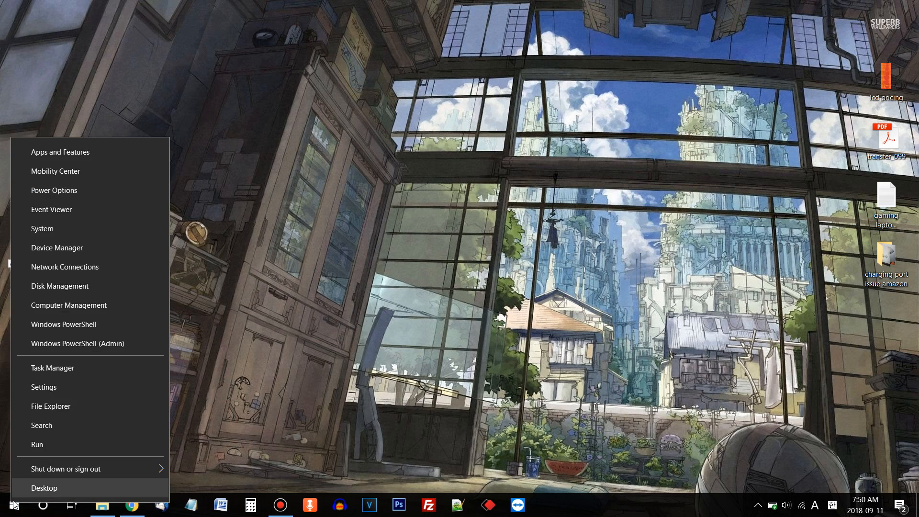
pyautogui.moveTo(39, 423)
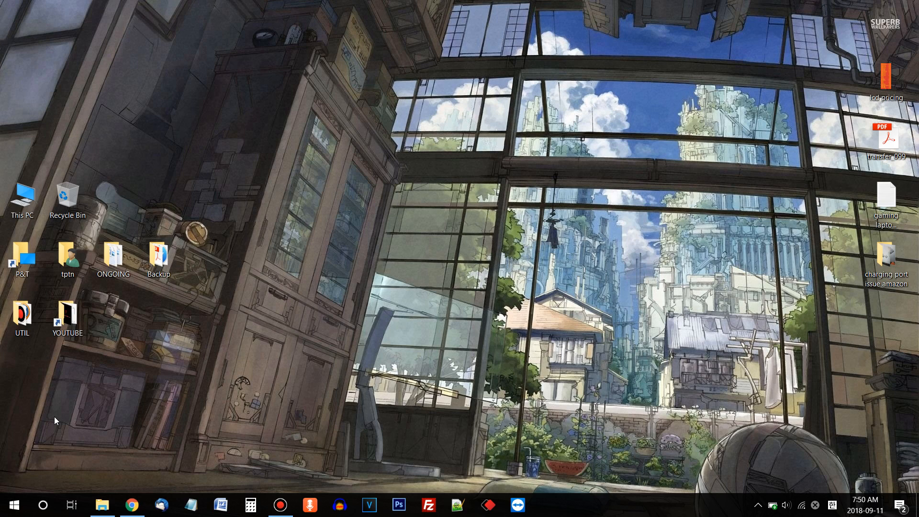
pyautogui.click(102, 505)
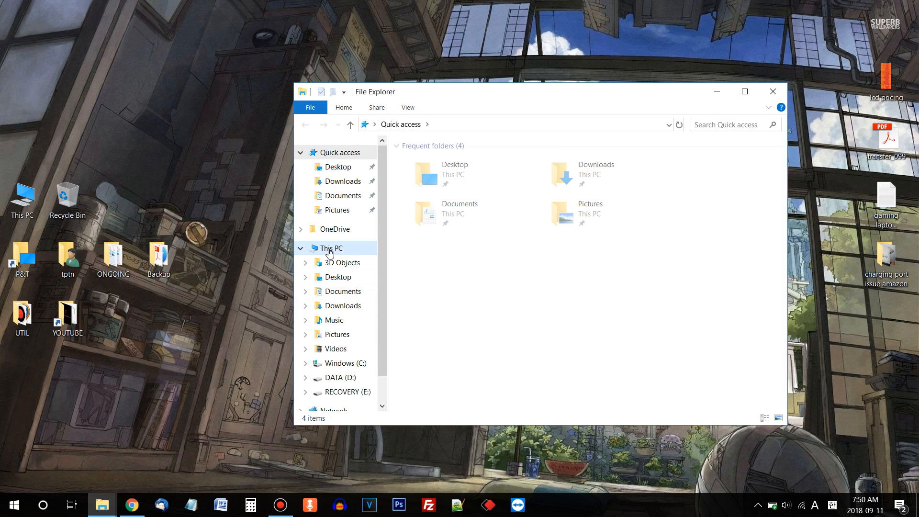
# Select This PC in File Explorer and bring up its Properties.
pyautogui.click(330, 248)
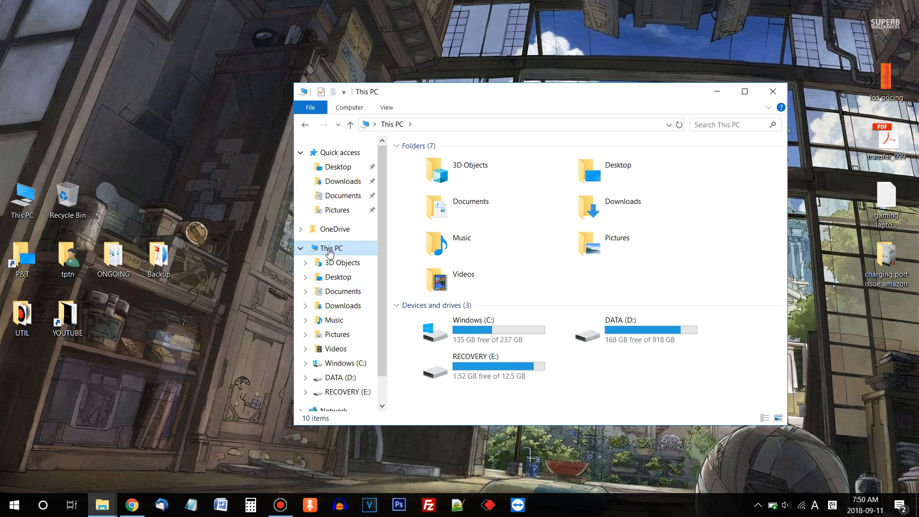
pyautogui.rightClick(330, 248)
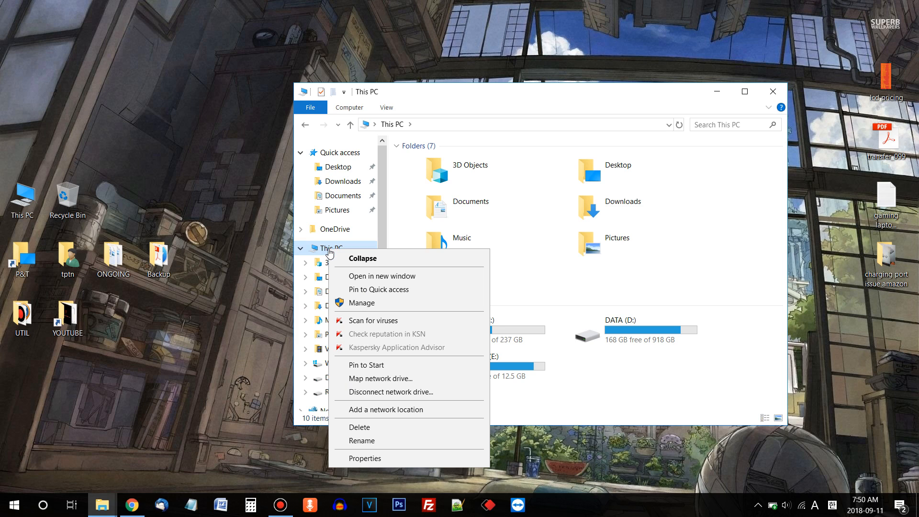
pyautogui.moveTo(403, 461)
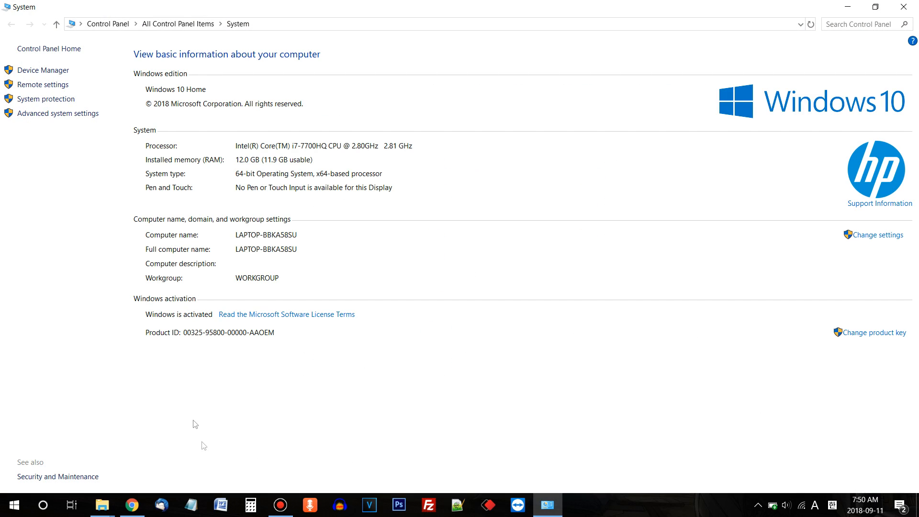
pyautogui.moveTo(150, 322)
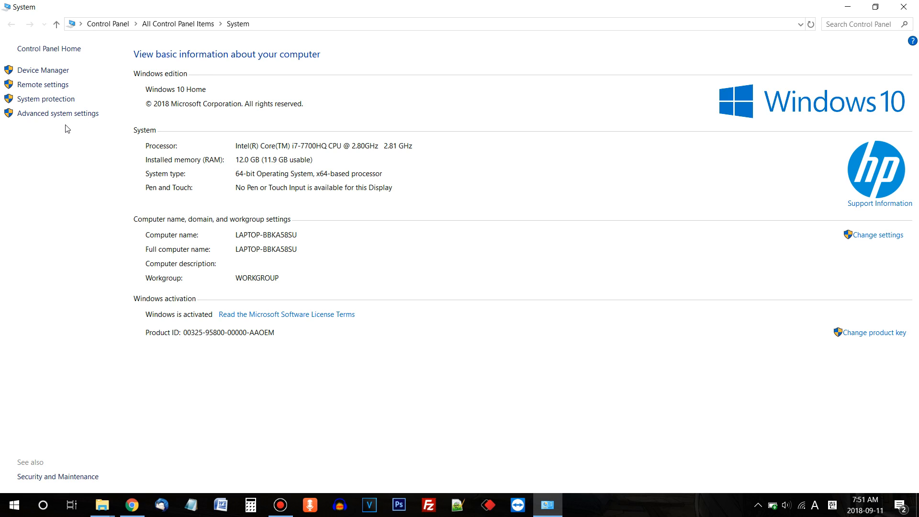
pyautogui.moveTo(35, 119)
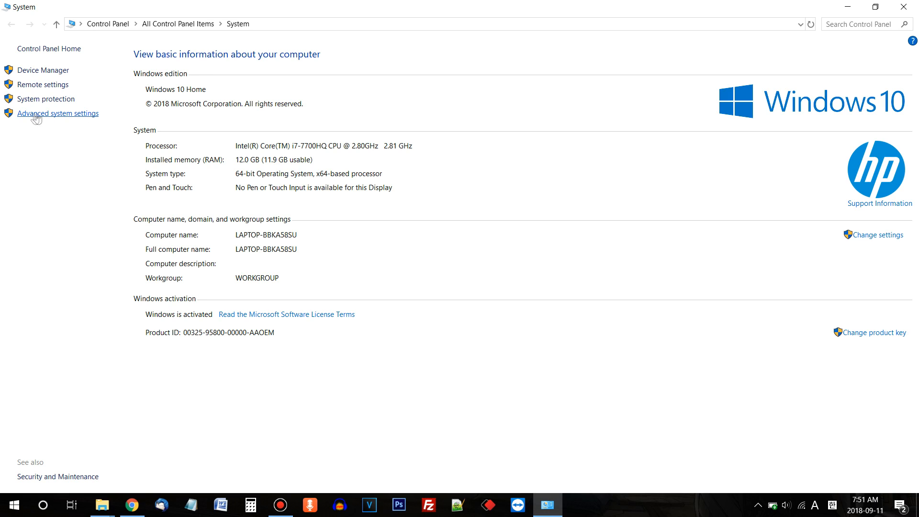
pyautogui.moveTo(62, 117)
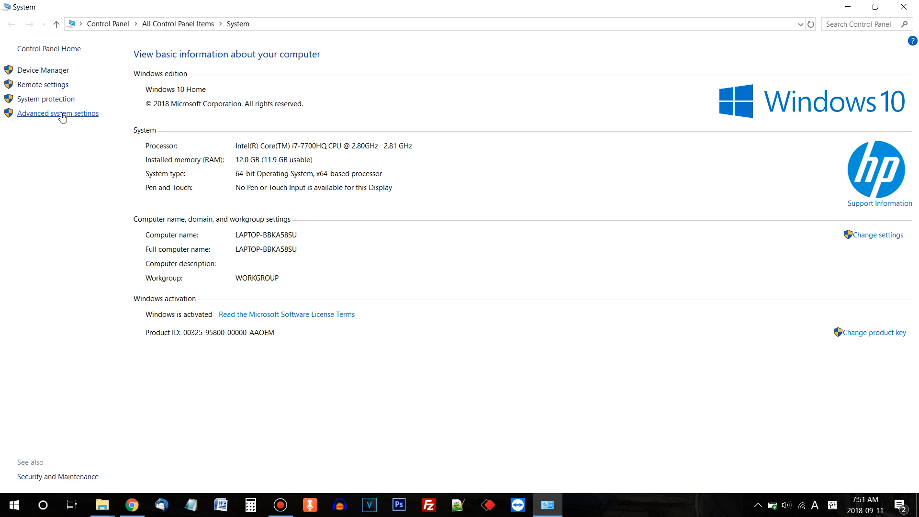
# Open Advanced system settings to show the System Properties Advanced tab.
pyautogui.click(57, 114)
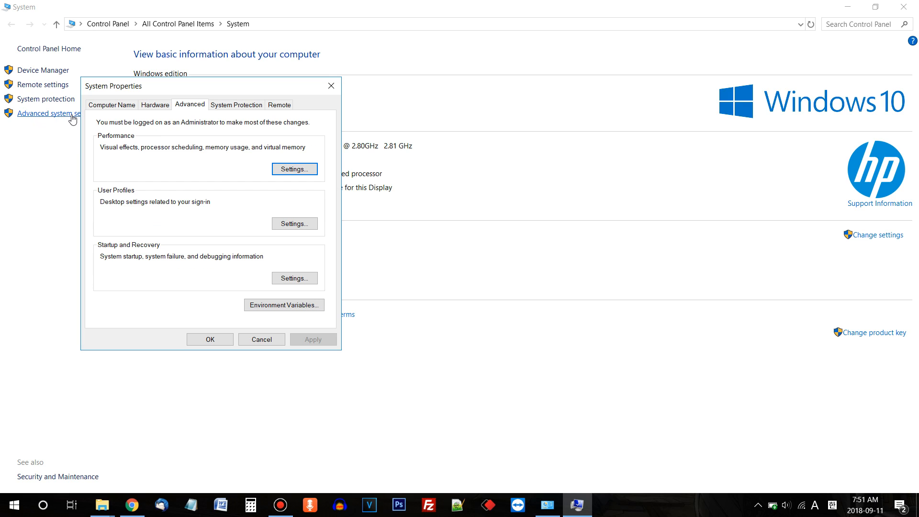
pyautogui.moveTo(173, 148)
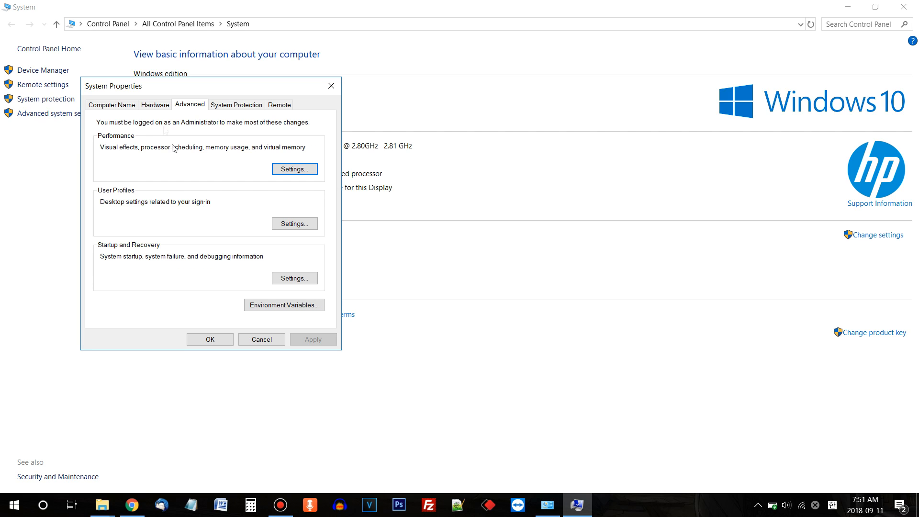
pyautogui.moveTo(179, 113)
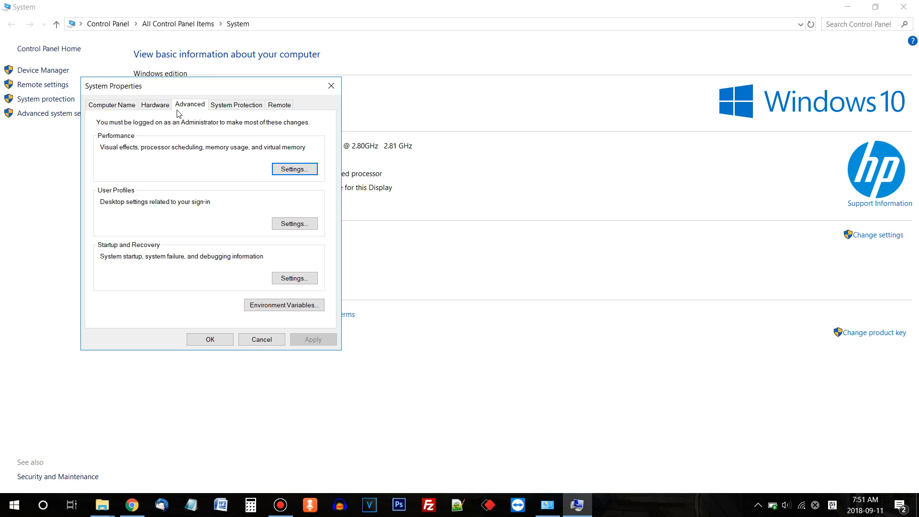
pyautogui.moveTo(115, 139)
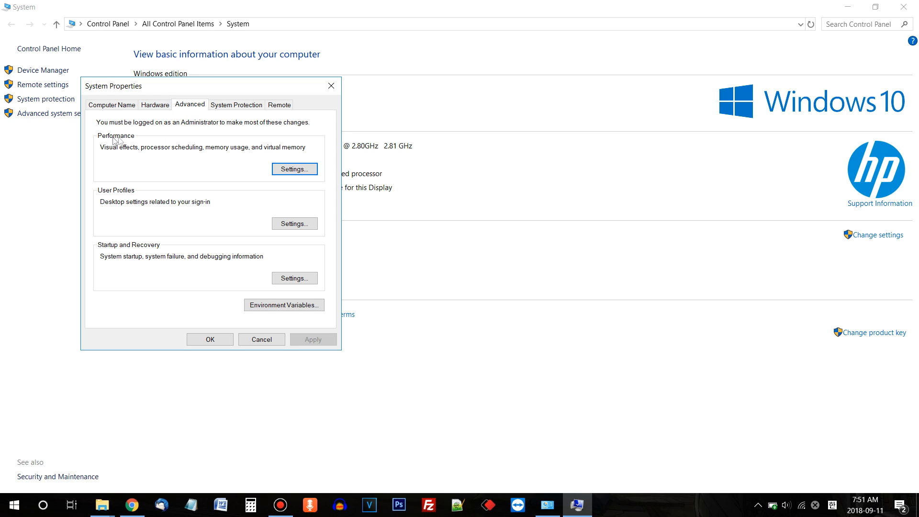
pyautogui.moveTo(184, 158)
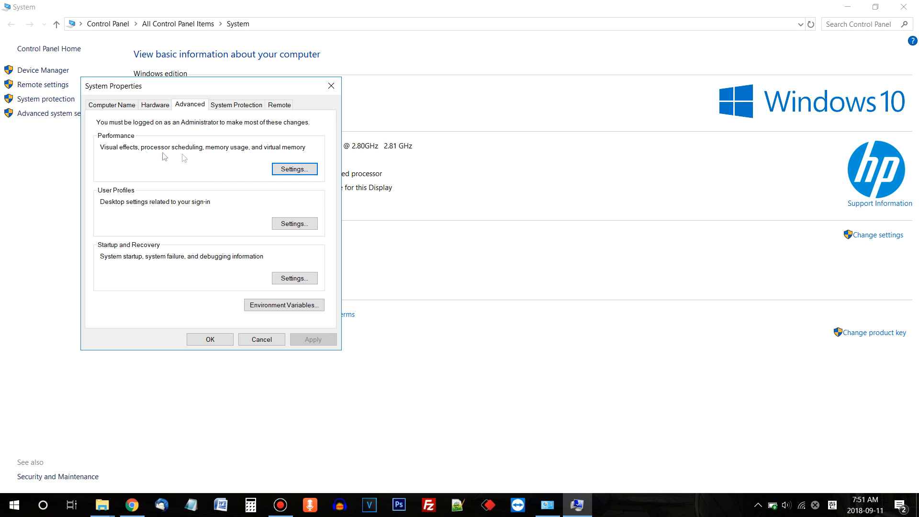
pyautogui.moveTo(298, 174)
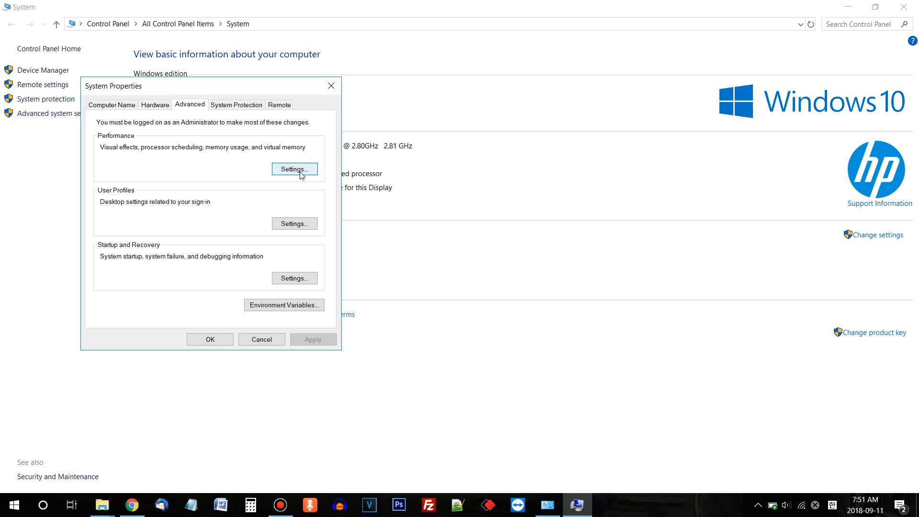
# Open Performance Options on its Advanced tab, showing the 2417 MB paging file.
pyautogui.click(295, 169)
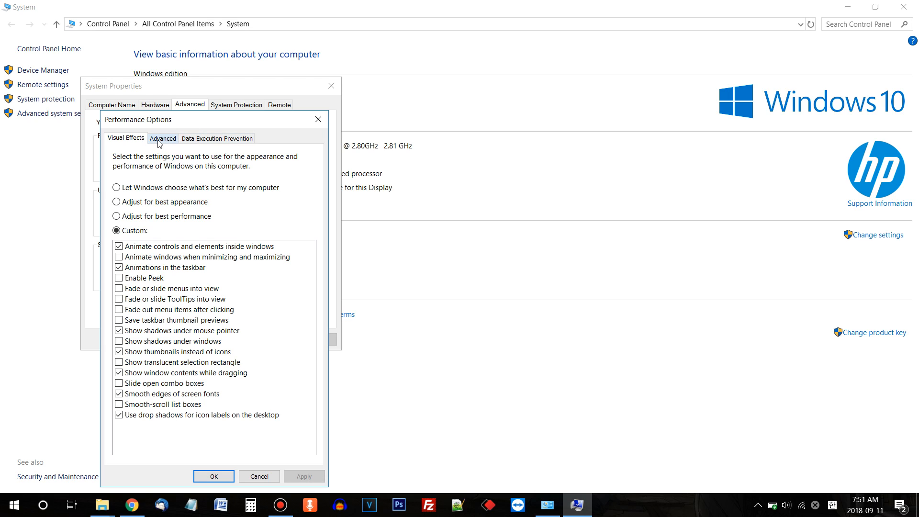
pyautogui.click(162, 138)
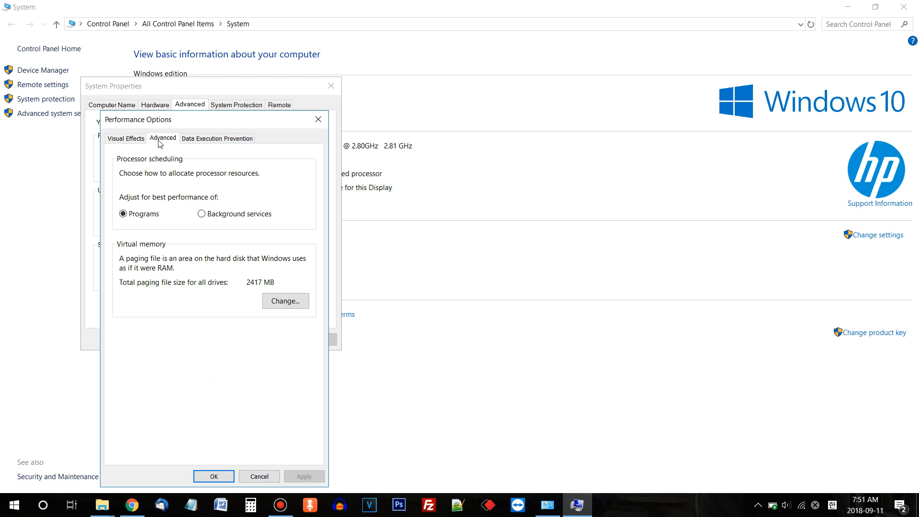
pyautogui.moveTo(206, 161)
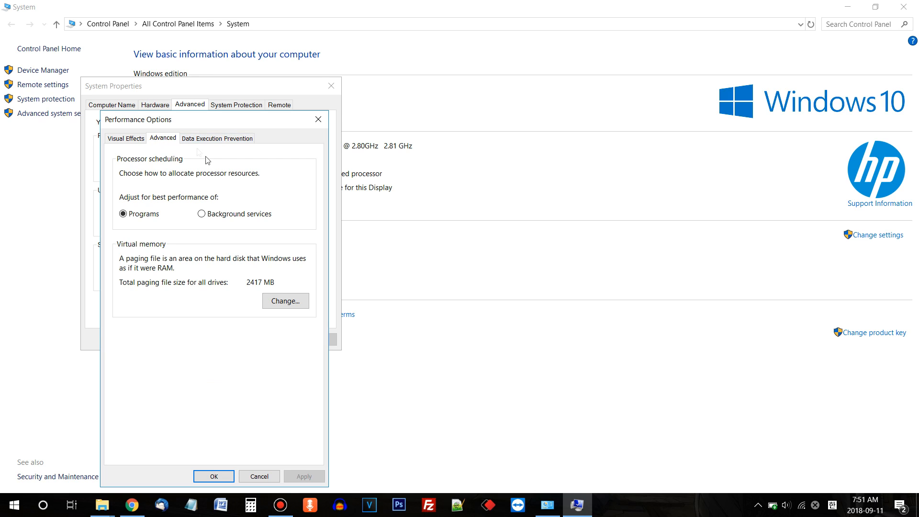
pyautogui.moveTo(135, 268)
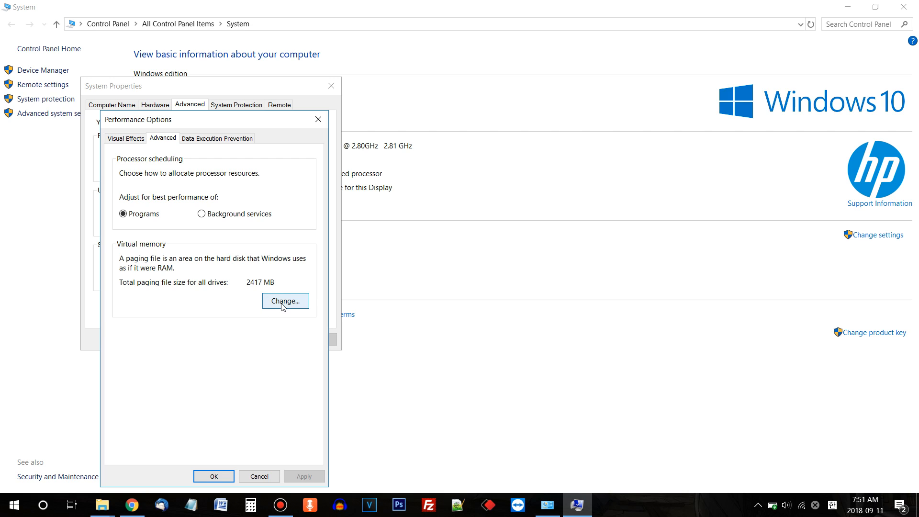
# Turn off automatic paging file management, set C: to No paging file, and close the dialogs.
pyautogui.click(286, 301)
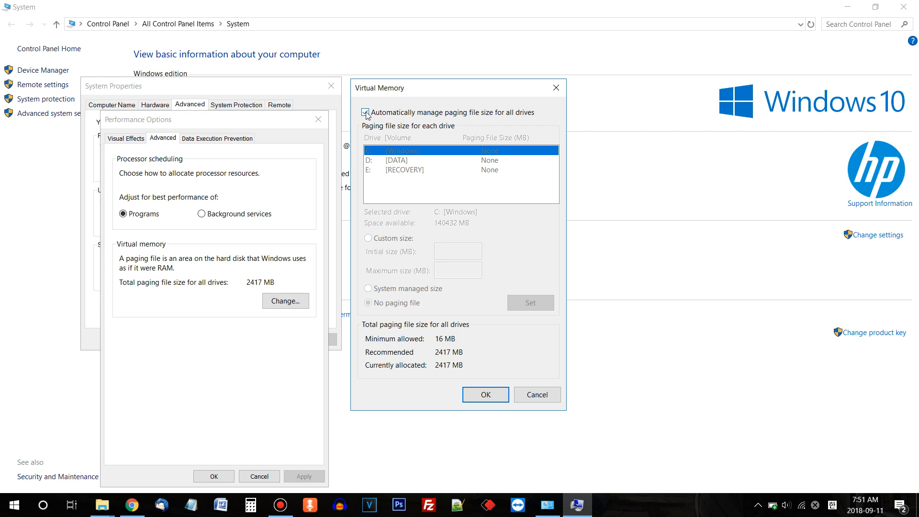
pyautogui.click(365, 112)
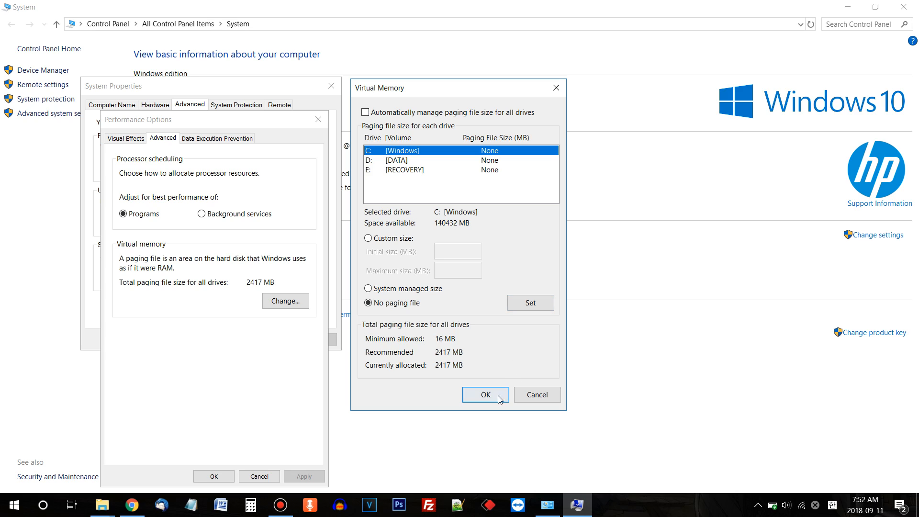
pyautogui.click(485, 394)
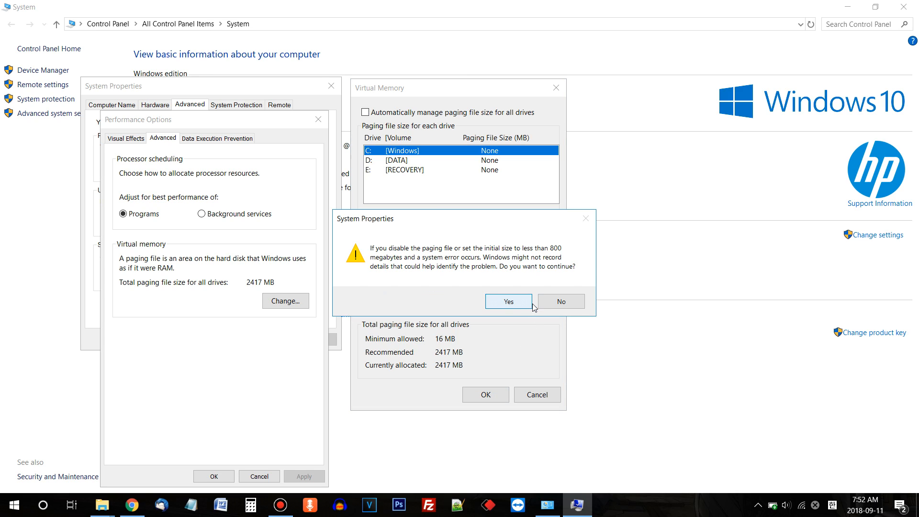
pyautogui.moveTo(437, 262)
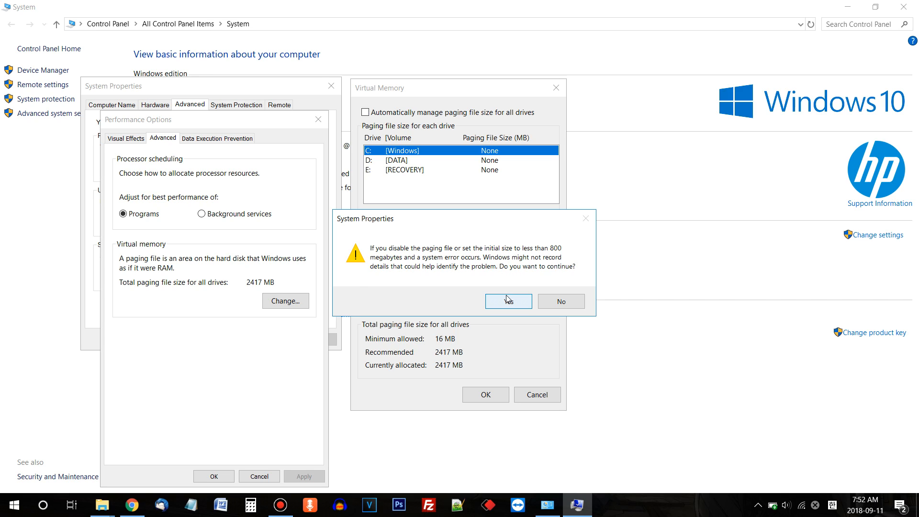
pyautogui.click(508, 301)
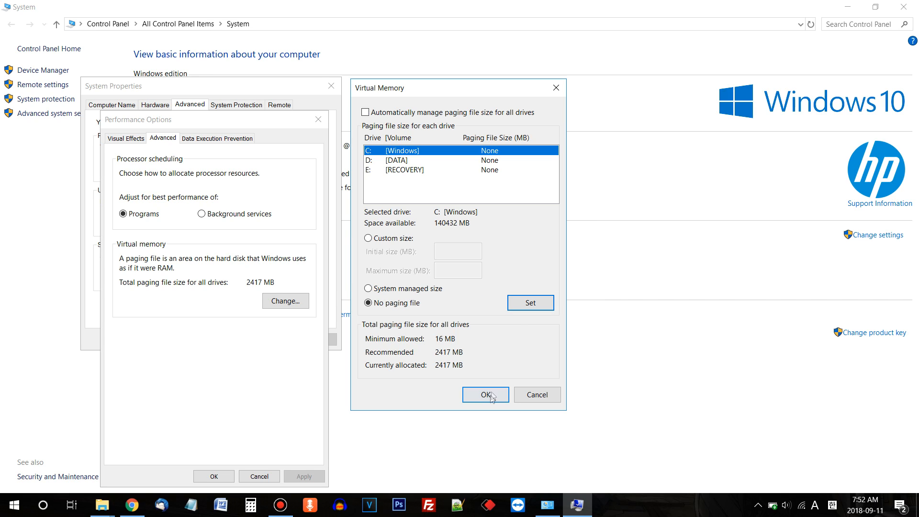
pyautogui.click(485, 394)
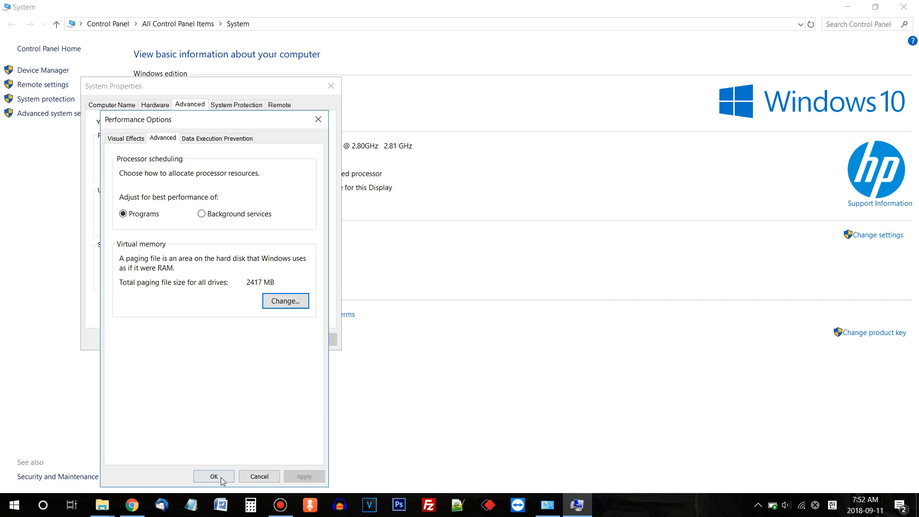
pyautogui.click(214, 476)
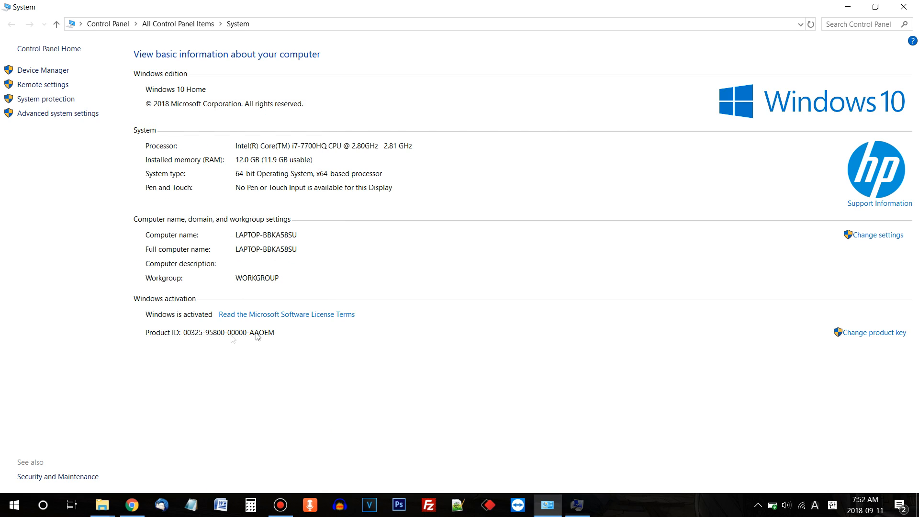
pyautogui.moveTo(544, 239)
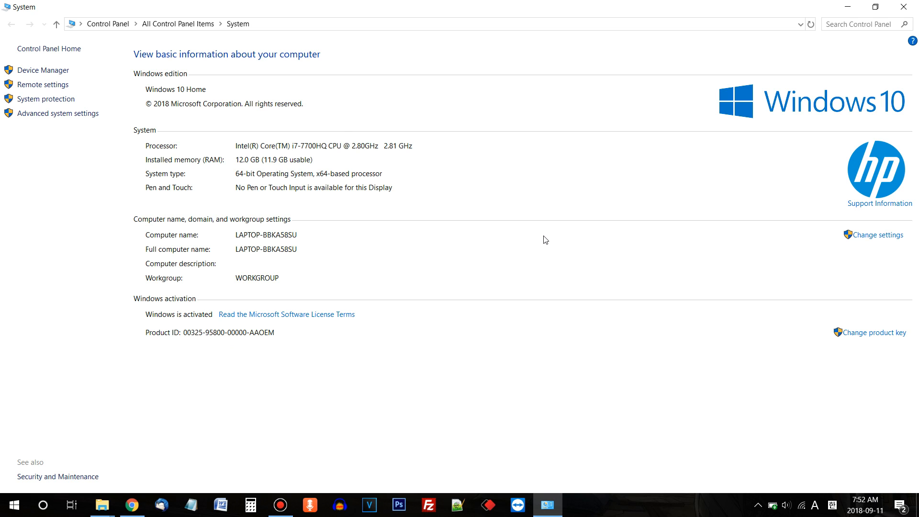
pyautogui.moveTo(847, 4)
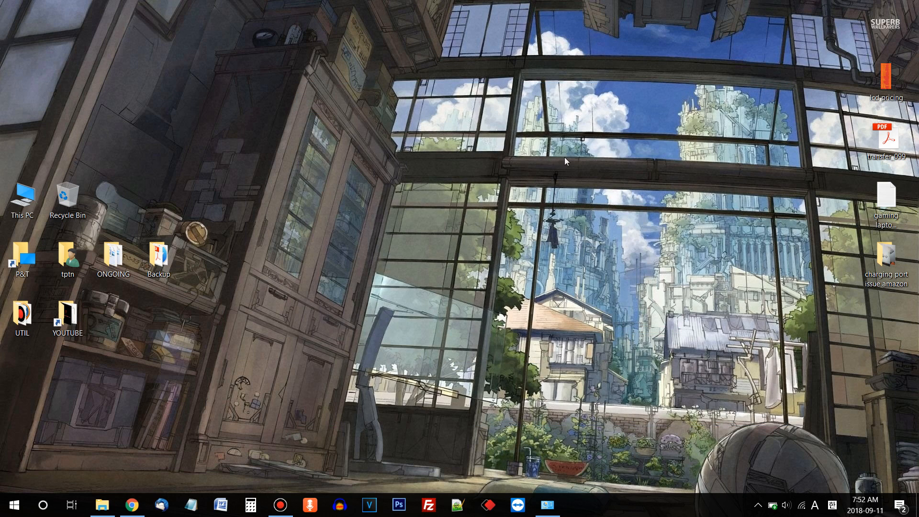
pyautogui.moveTo(533, 175)
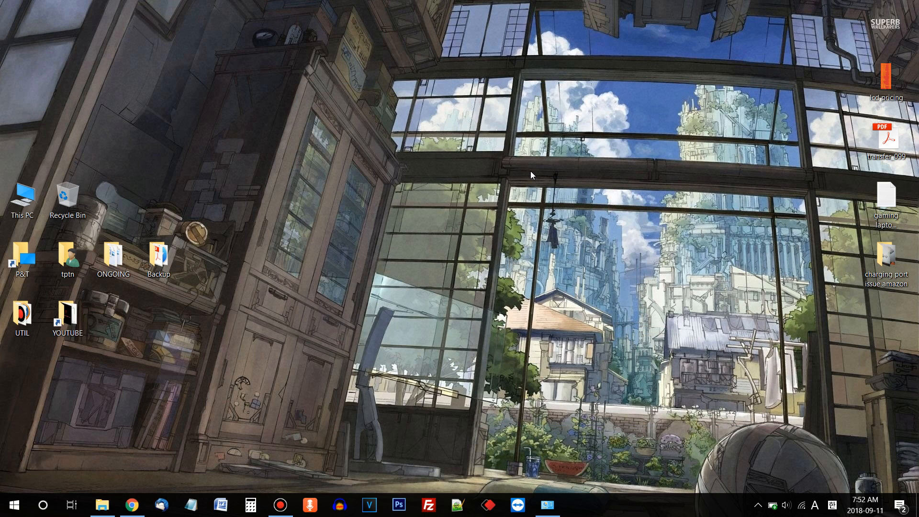
pyautogui.moveTo(394, 305)
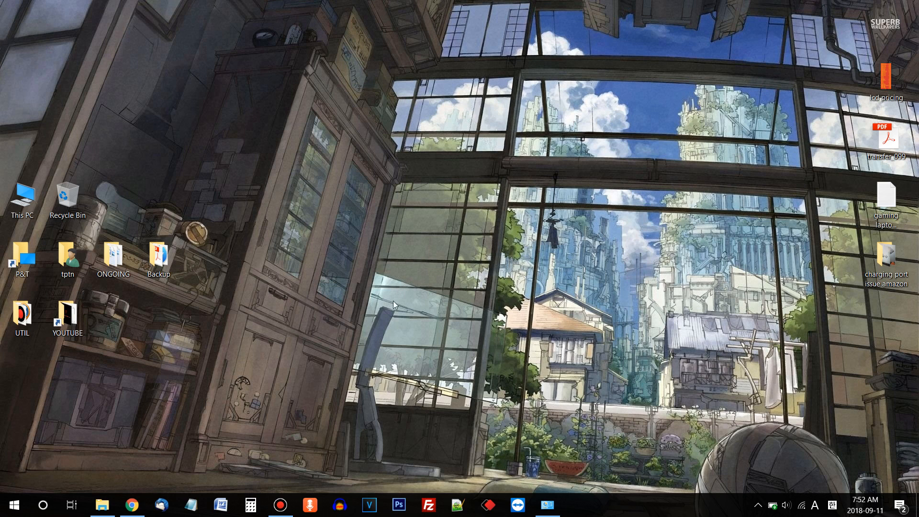
pyautogui.moveTo(26, 197)
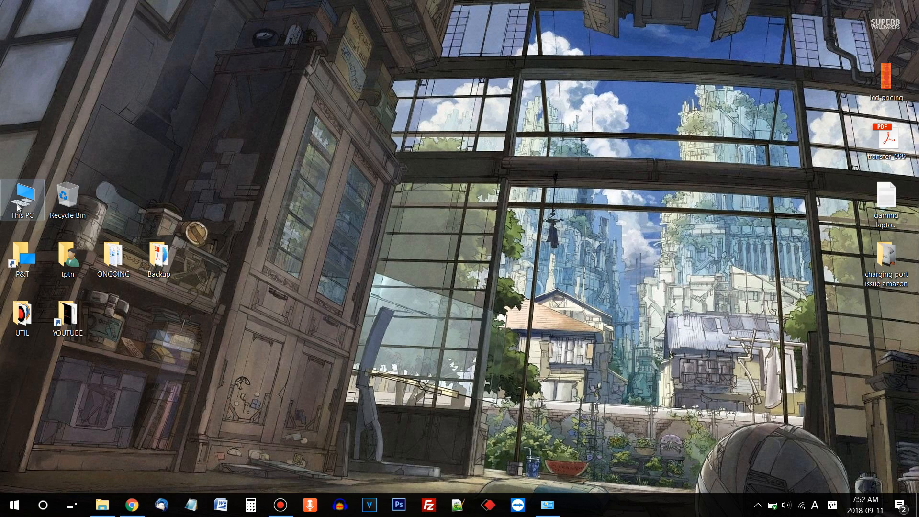
pyautogui.moveTo(113, 411)
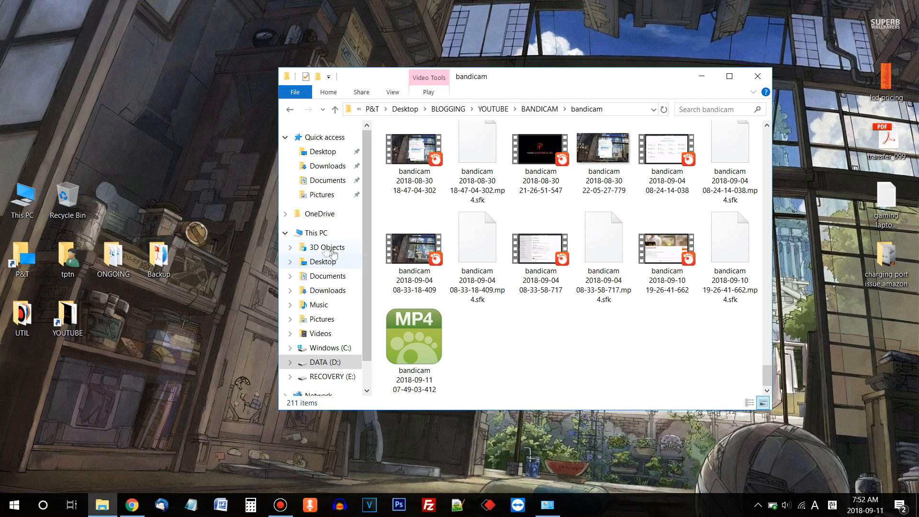
# Show This PC's folders and drives and select the Windows (C:) drive.
pyautogui.click(328, 247)
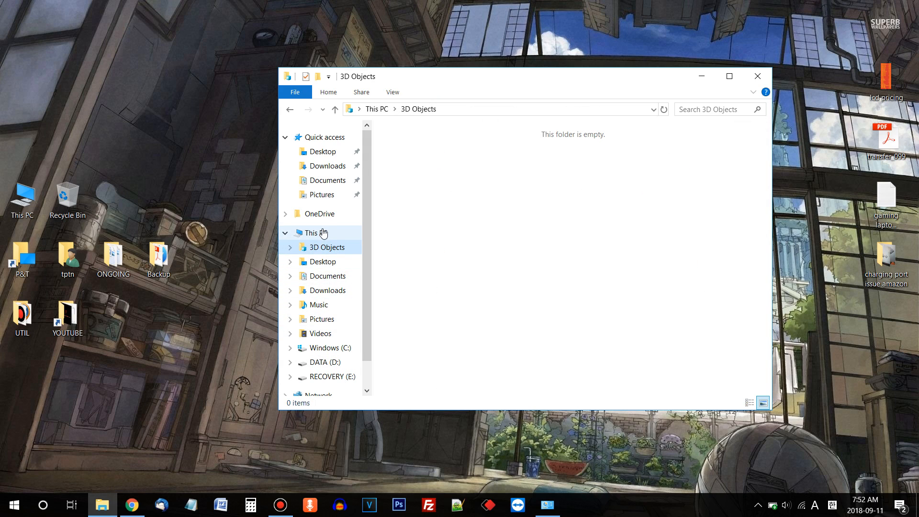
pyautogui.click(314, 232)
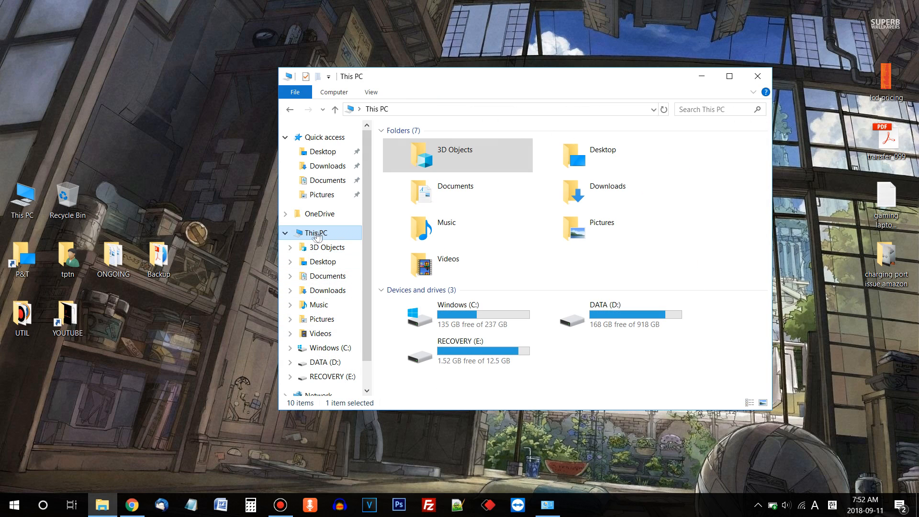
pyautogui.click(465, 312)
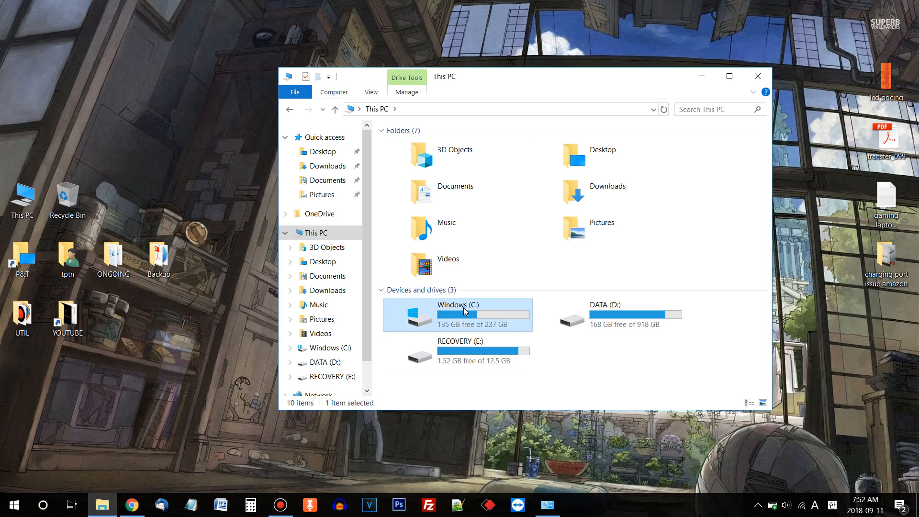
pyautogui.moveTo(483, 310)
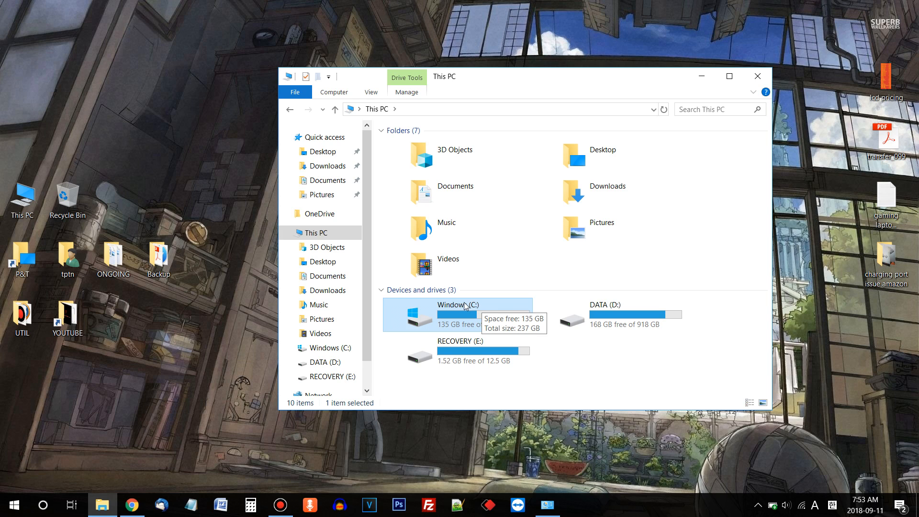
pyautogui.moveTo(472, 307)
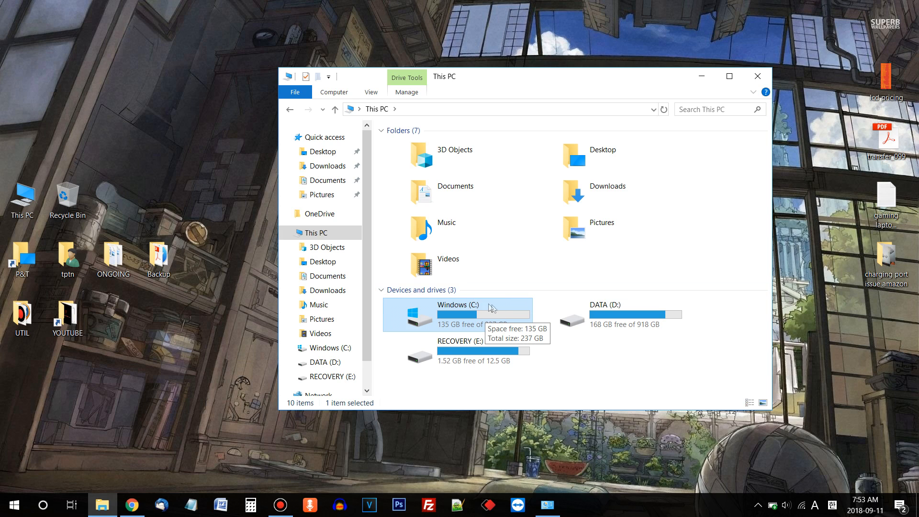
pyautogui.moveTo(522, 300)
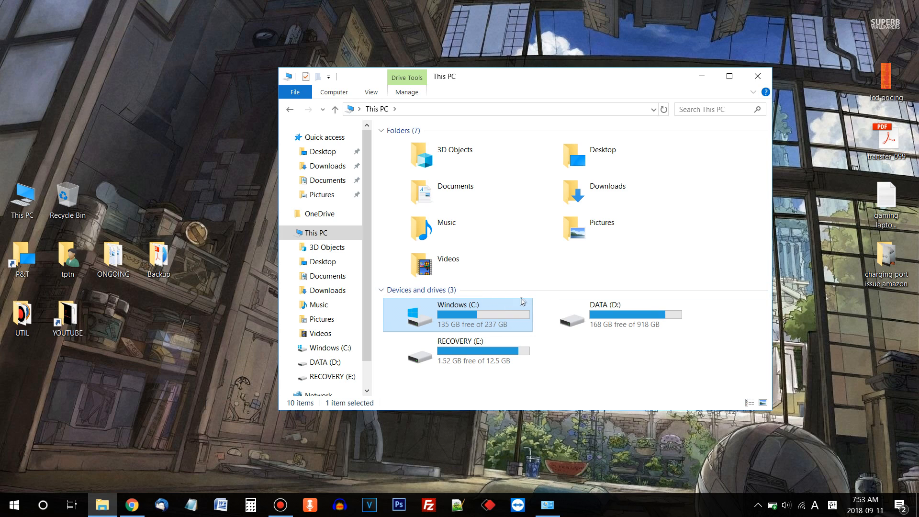
pyautogui.moveTo(488, 325)
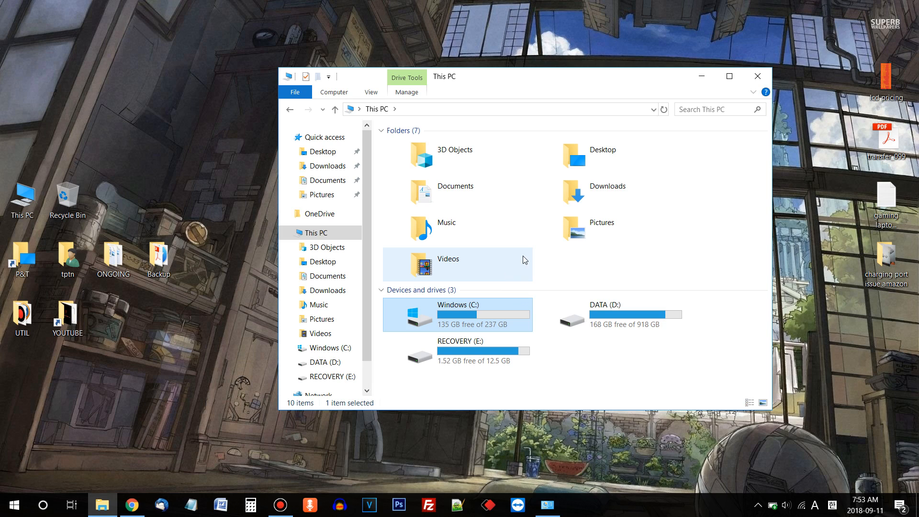
pyautogui.moveTo(486, 311)
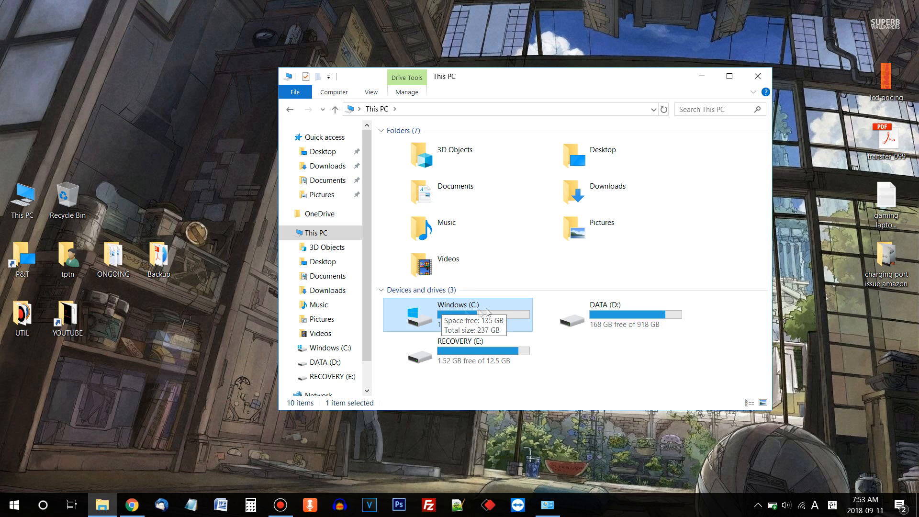
pyautogui.moveTo(469, 312)
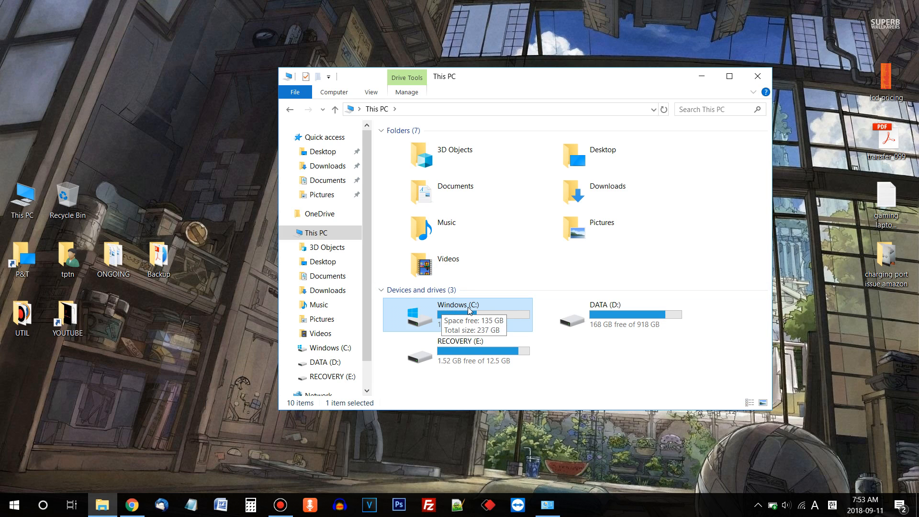
# Open the Windows (C:) drive and show the View ribbon options.
pyautogui.doubleClick(457, 312)
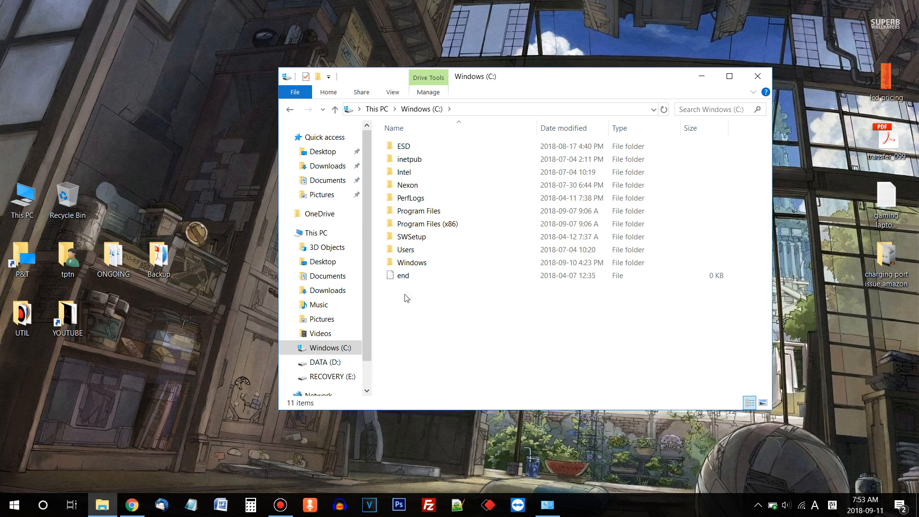
pyautogui.moveTo(416, 290)
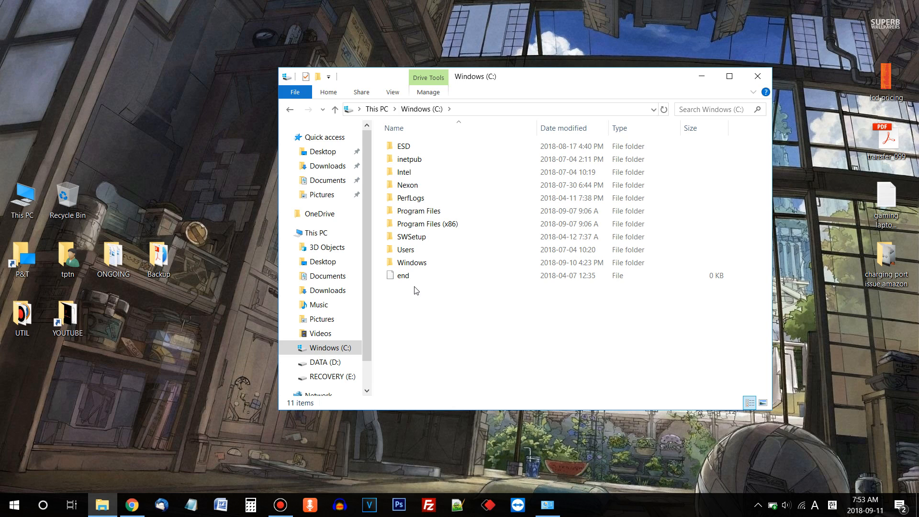
pyautogui.moveTo(464, 342)
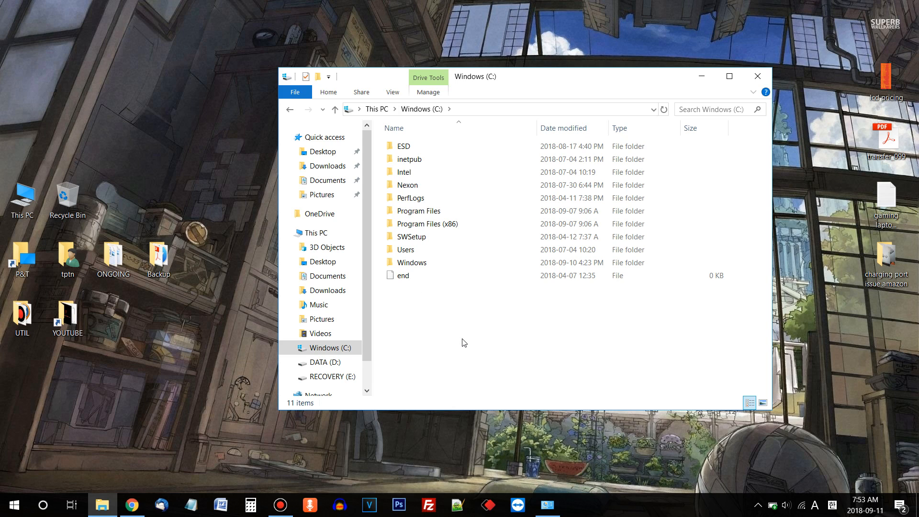
pyautogui.moveTo(475, 337)
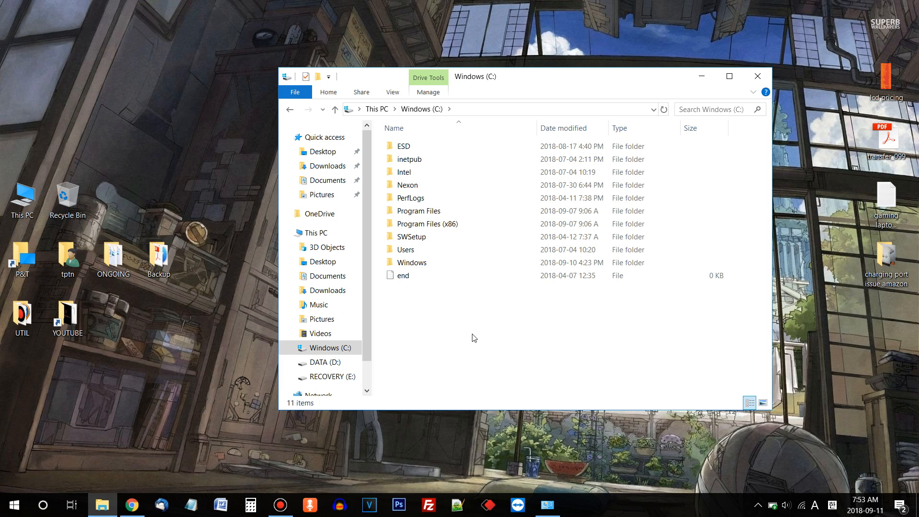
pyautogui.moveTo(440, 327)
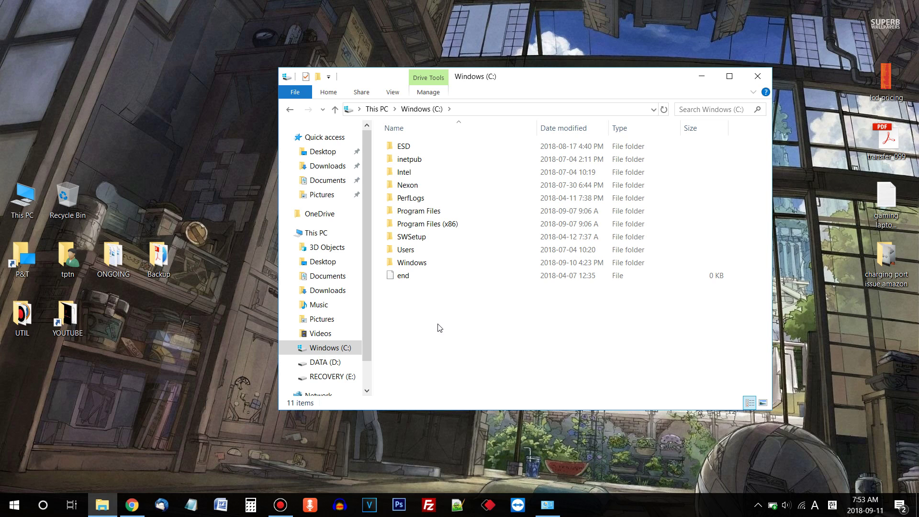
pyautogui.click(412, 262)
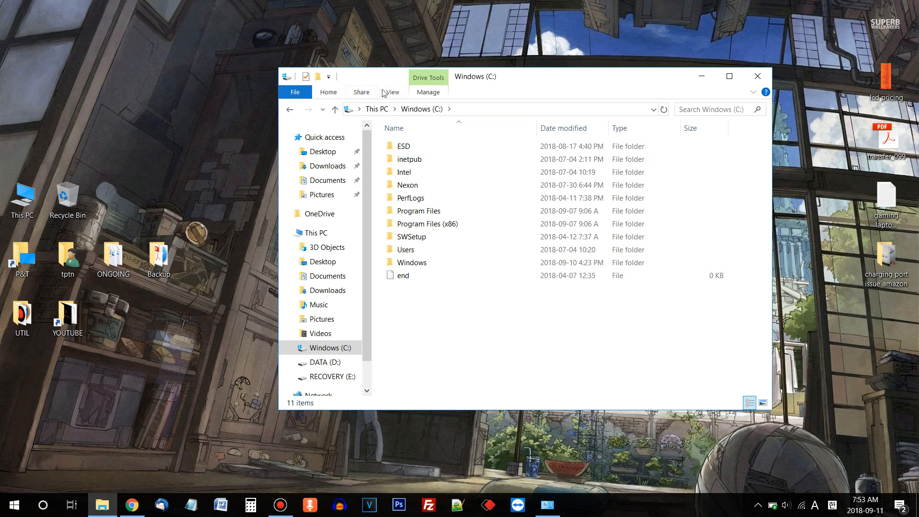
pyautogui.click(393, 92)
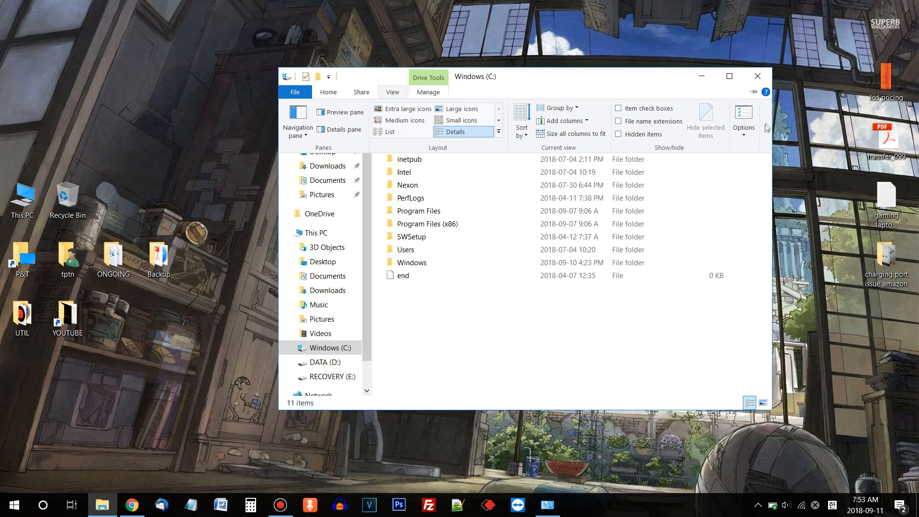
pyautogui.moveTo(744, 116)
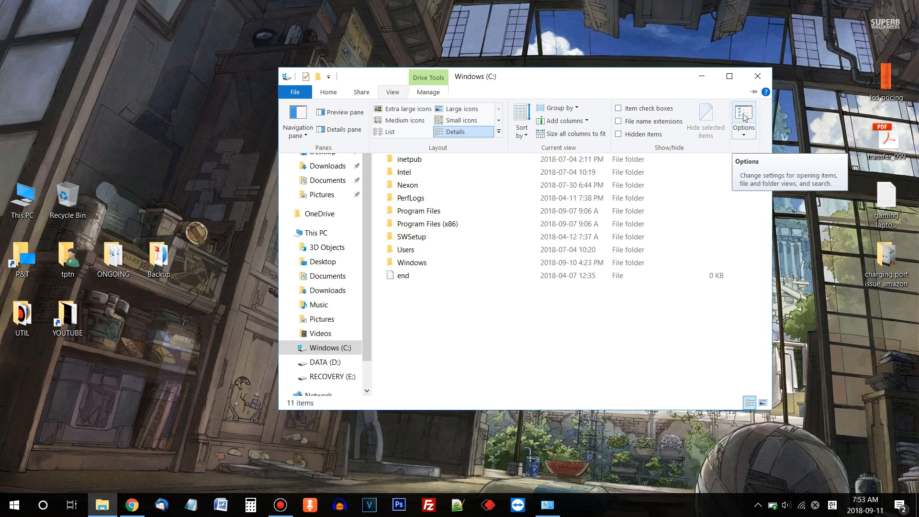
# In Folder Options, untick Hide protected operating system files, confirm the warning, and apply.
pyautogui.click(744, 115)
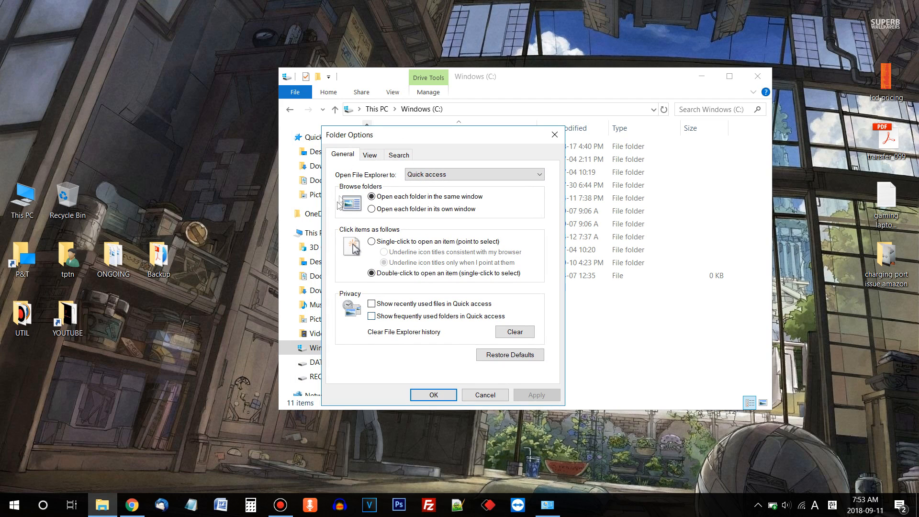
pyautogui.click(370, 154)
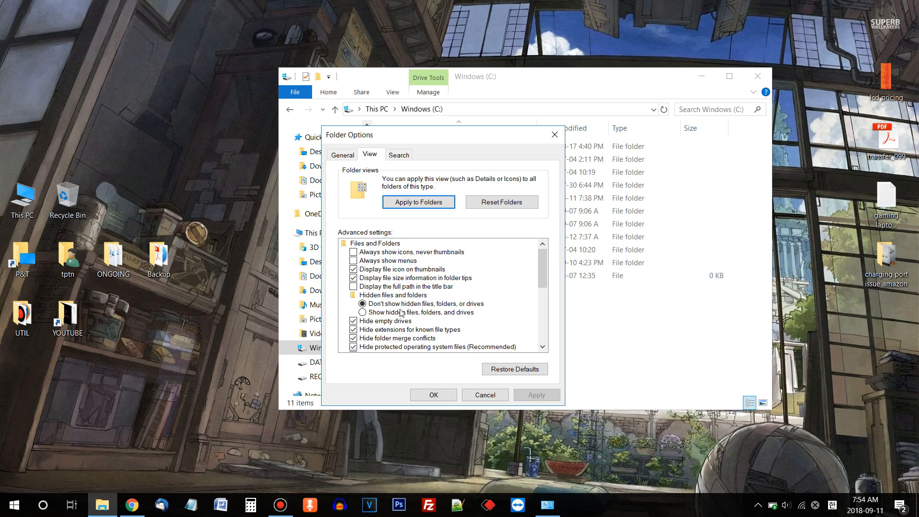
pyautogui.moveTo(434, 310)
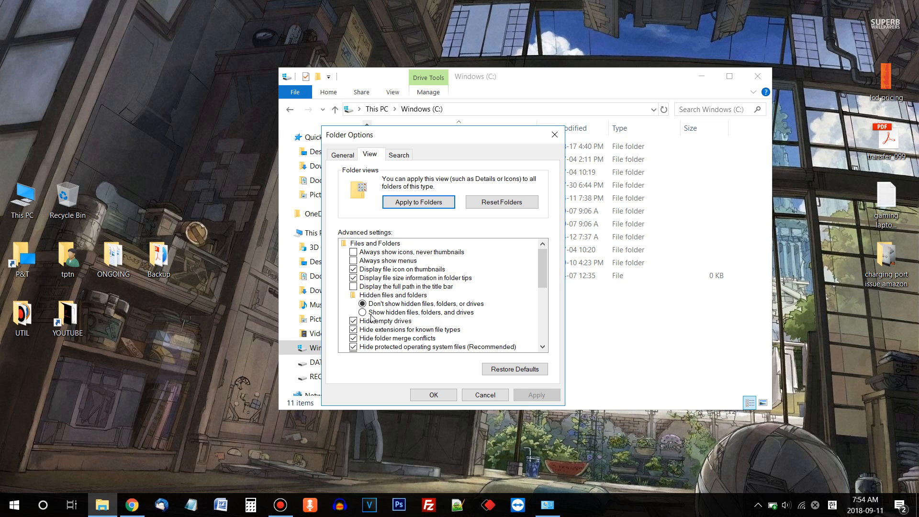
pyautogui.moveTo(446, 316)
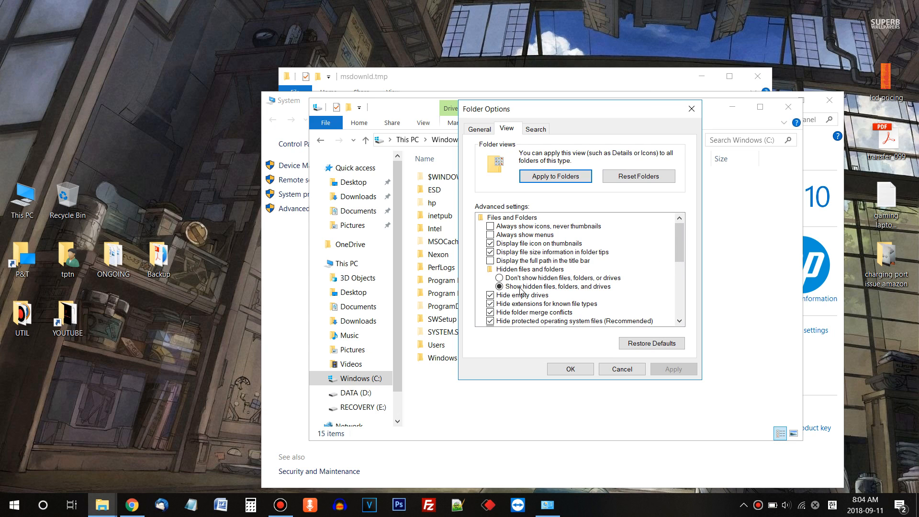
pyautogui.moveTo(670, 256)
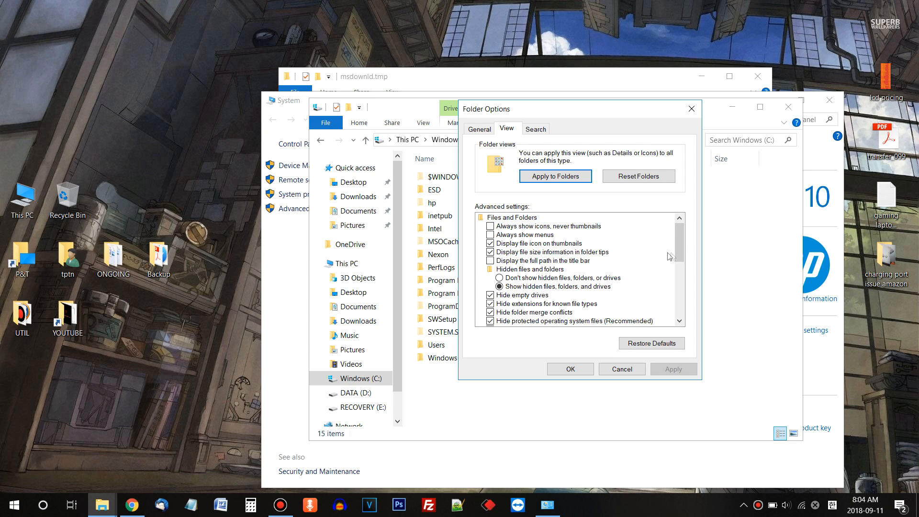
pyautogui.scroll(-3)
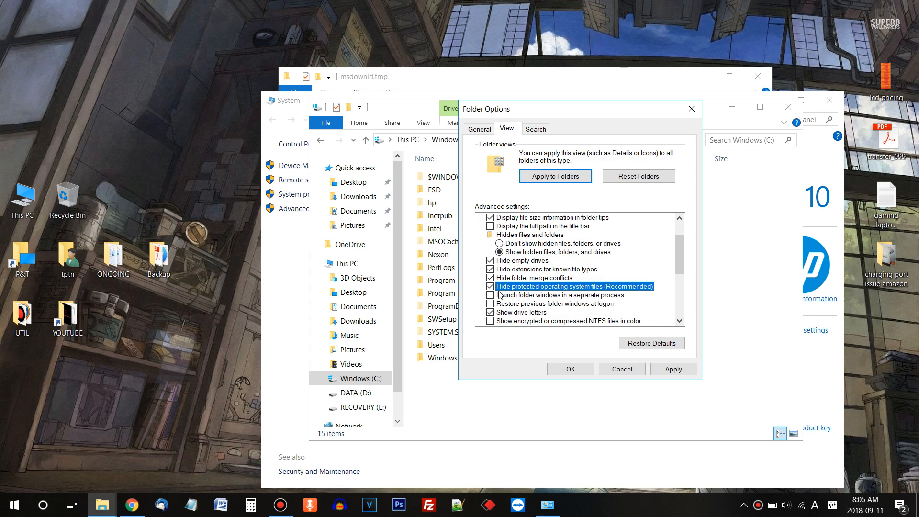
pyautogui.click(490, 287)
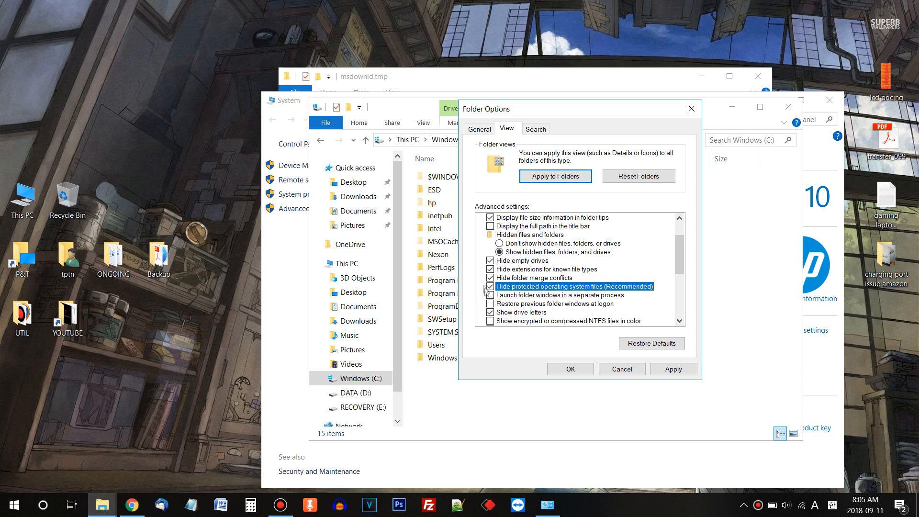
pyautogui.click(490, 286)
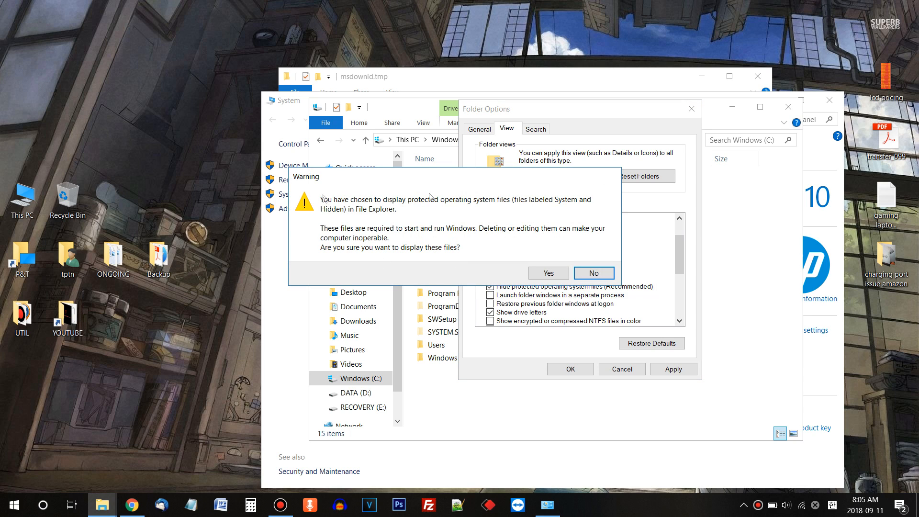
pyautogui.moveTo(483, 273)
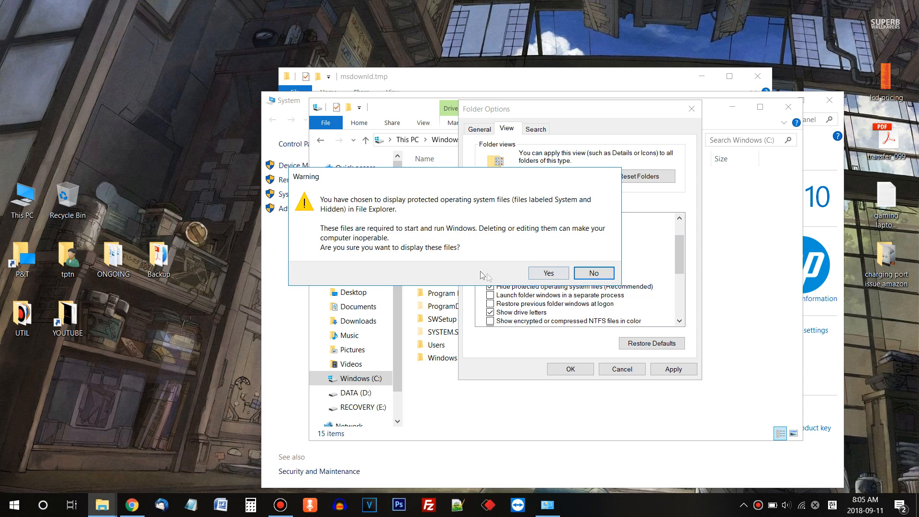
pyautogui.click(549, 273)
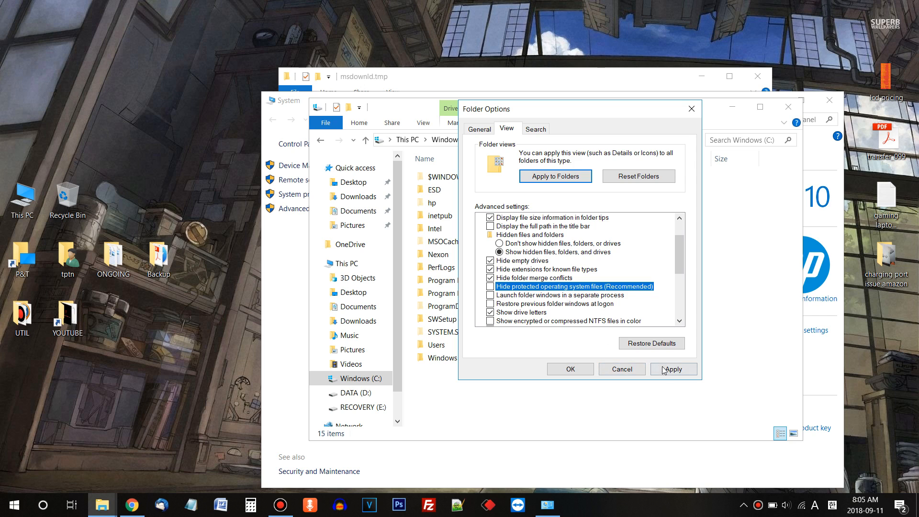
pyautogui.click(672, 369)
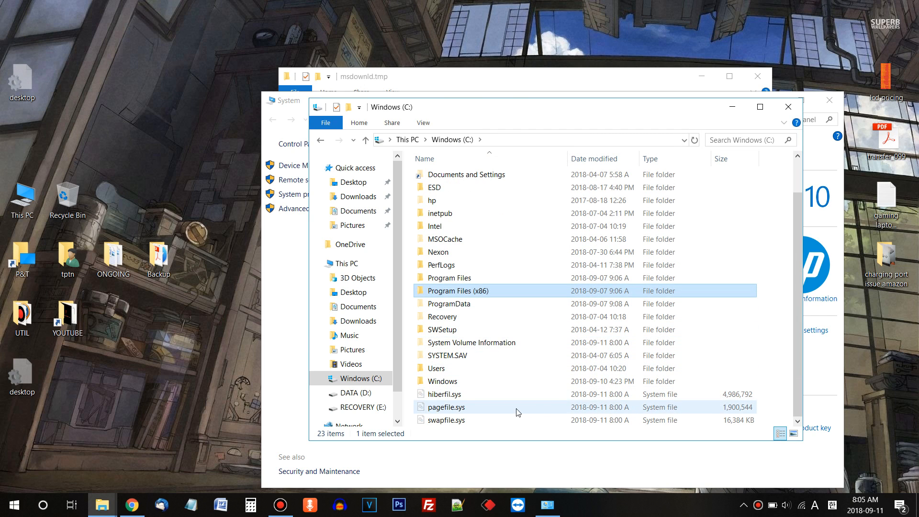
pyautogui.click(447, 406)
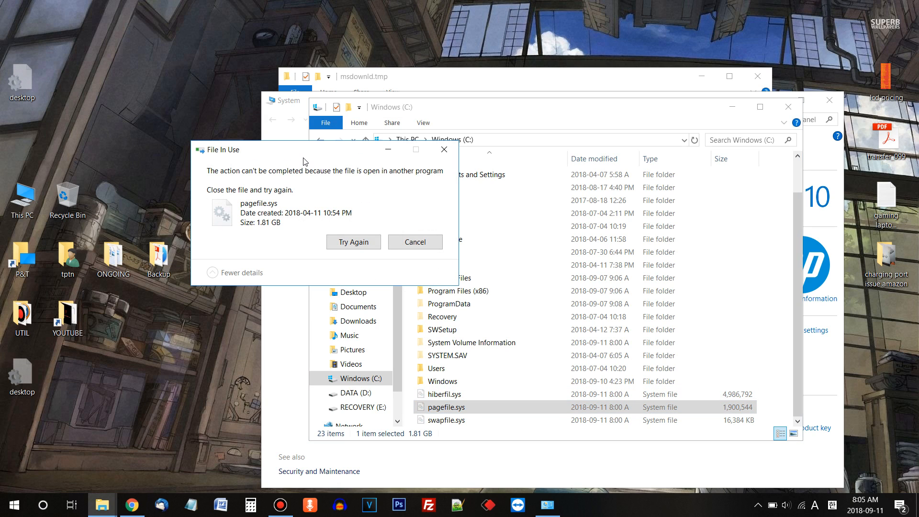
pyautogui.moveTo(321, 217)
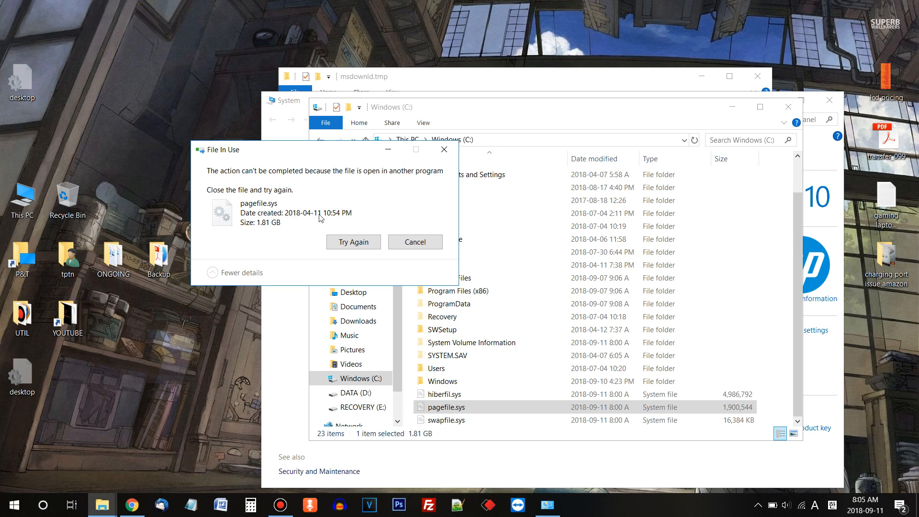
pyautogui.click(415, 241)
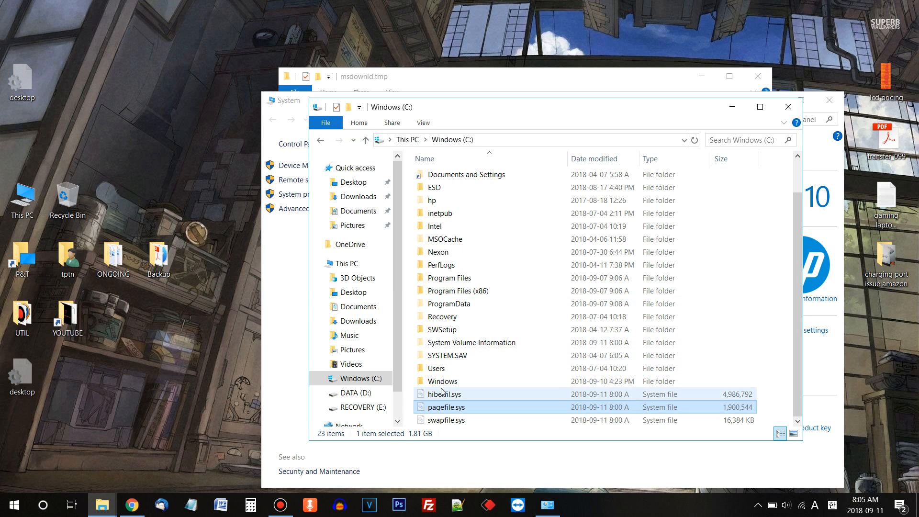
pyautogui.press('Delete')
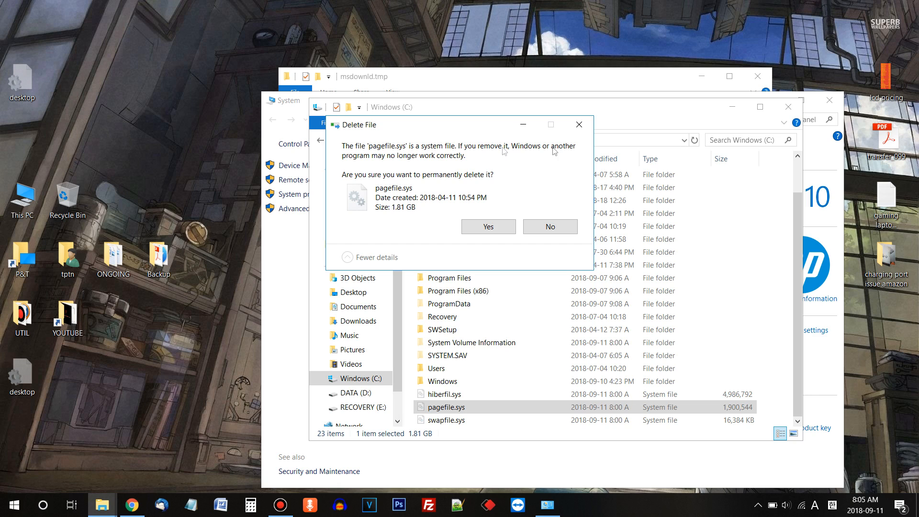
pyautogui.click(488, 226)
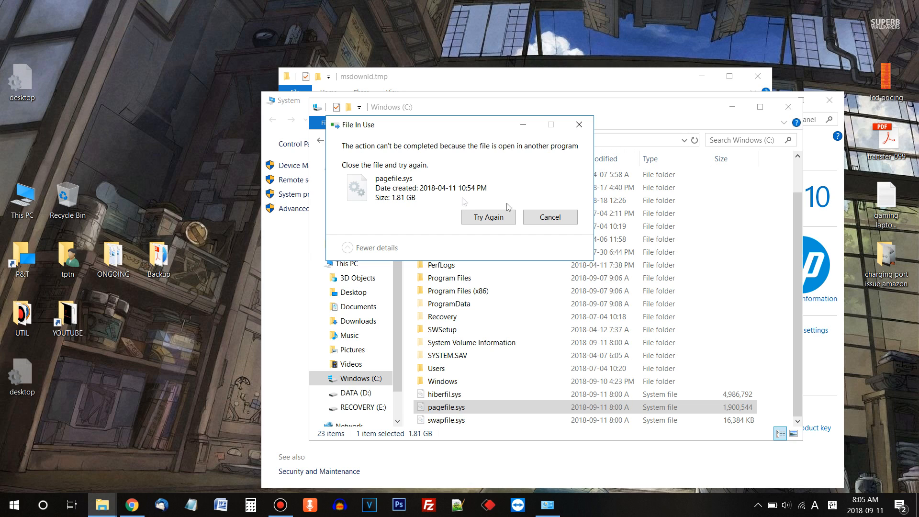
pyautogui.click(550, 217)
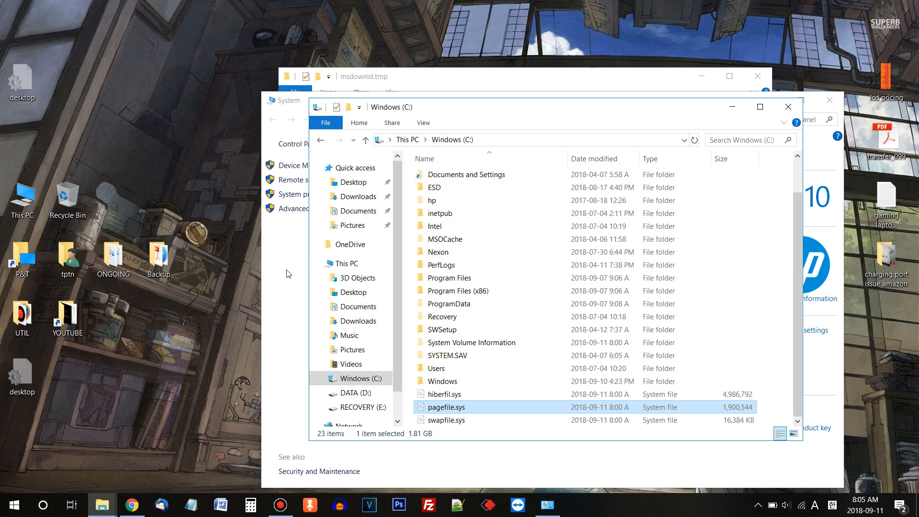
pyautogui.click(292, 208)
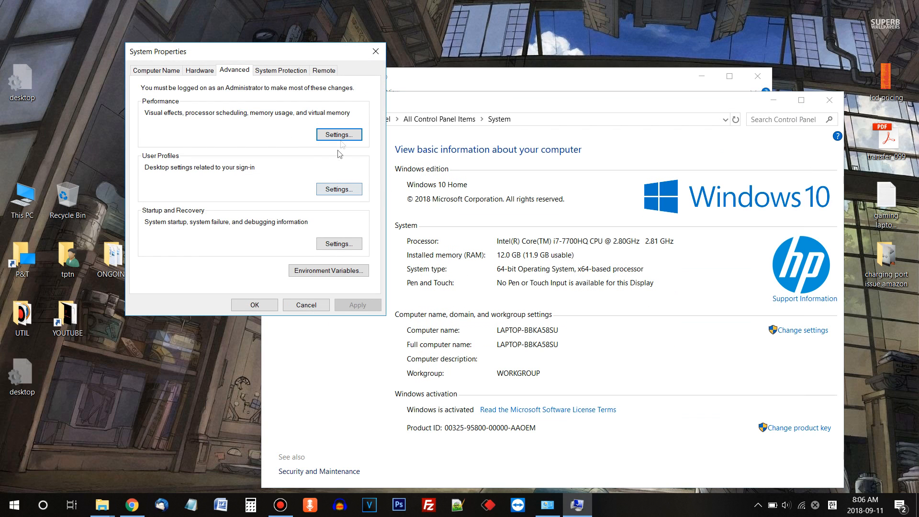
pyautogui.click(339, 134)
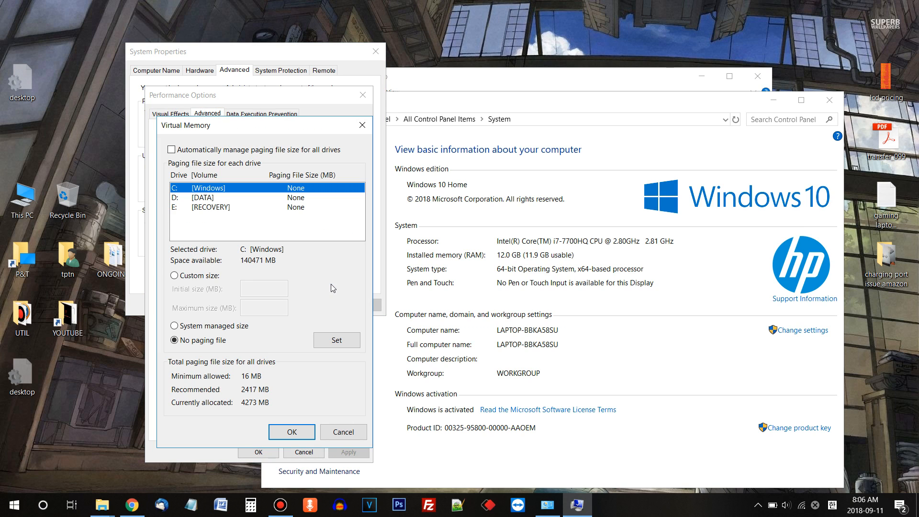
pyautogui.moveTo(274, 223)
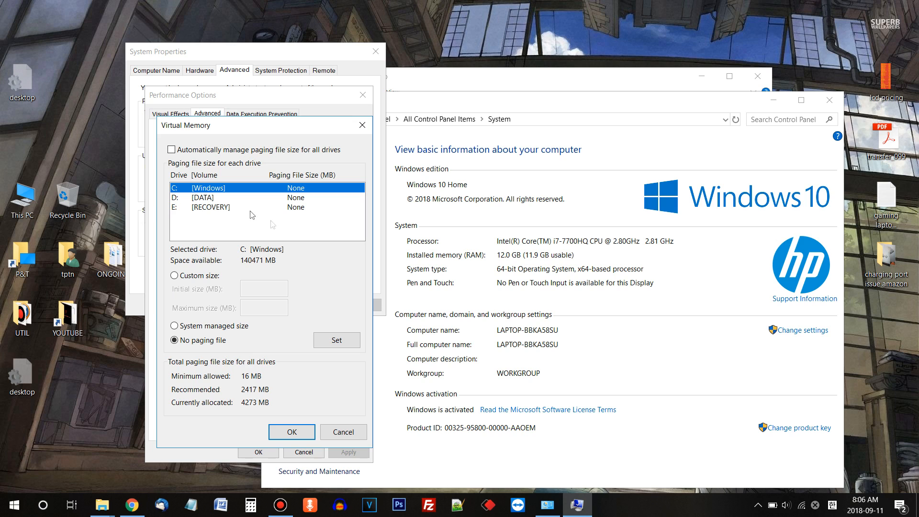
pyautogui.moveTo(329, 433)
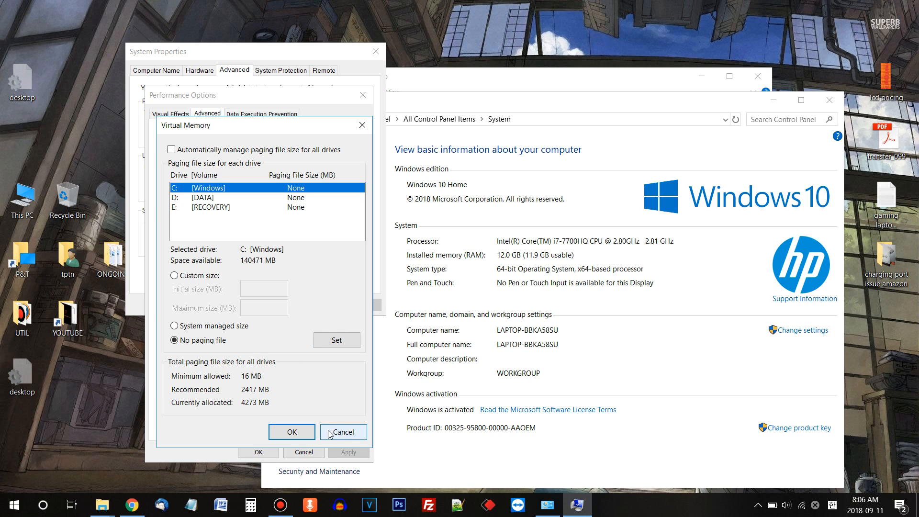
pyautogui.click(343, 432)
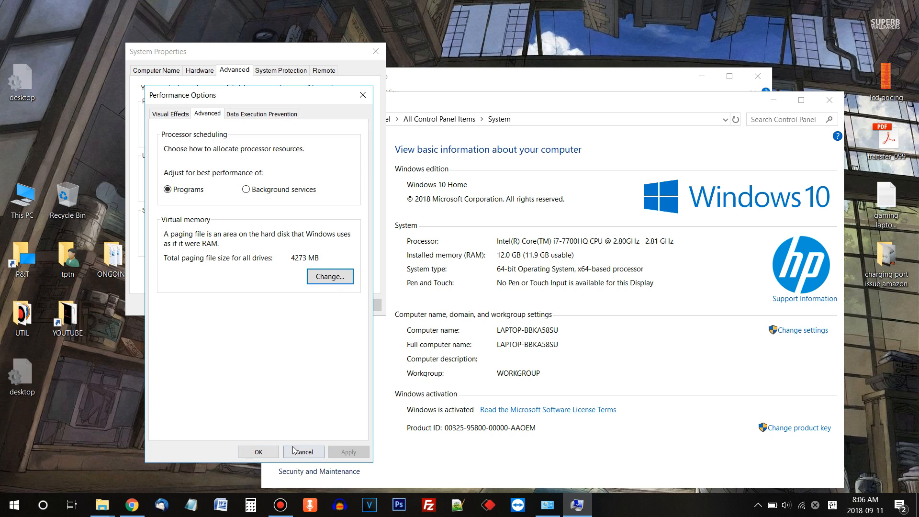
pyautogui.click(303, 452)
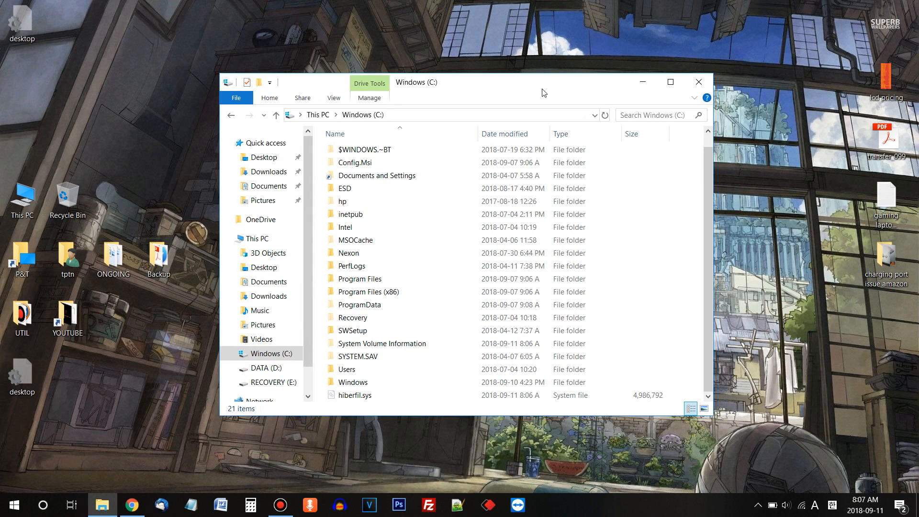
# Select hiberfil.sys (4.75 GB) on C: after restarting, with pagefile.sys no longer listed.
pyautogui.click(355, 395)
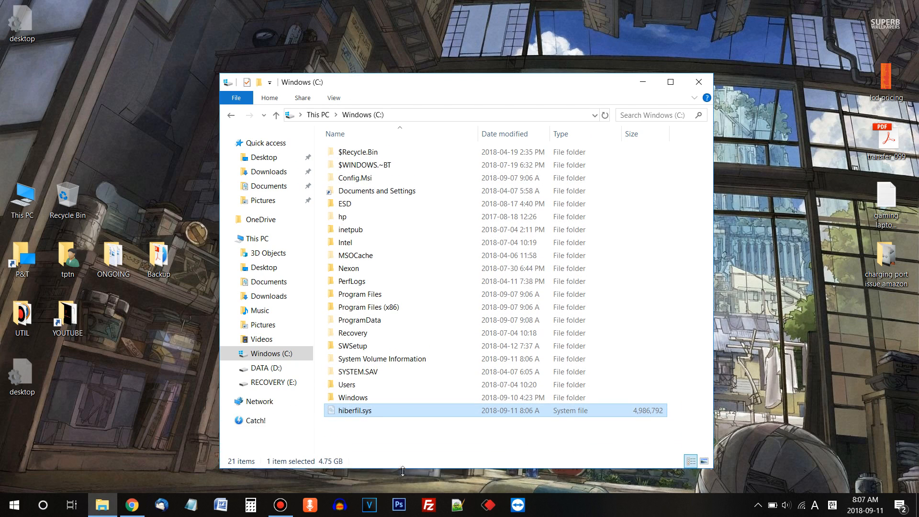
pyautogui.moveTo(374, 431)
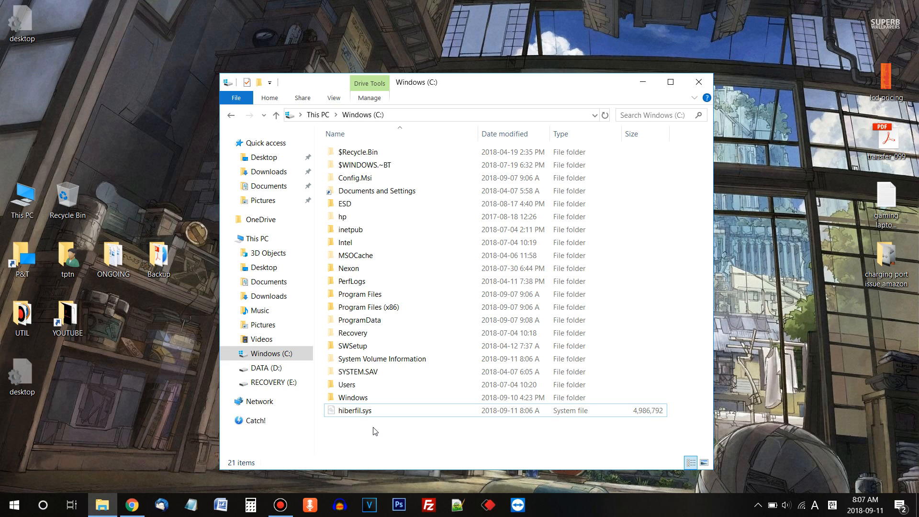
pyautogui.moveTo(385, 436)
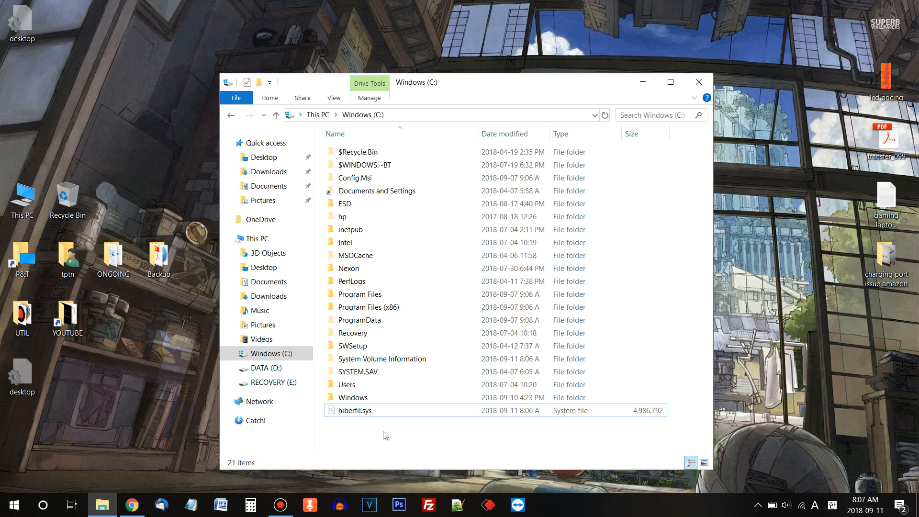
pyautogui.moveTo(359, 437)
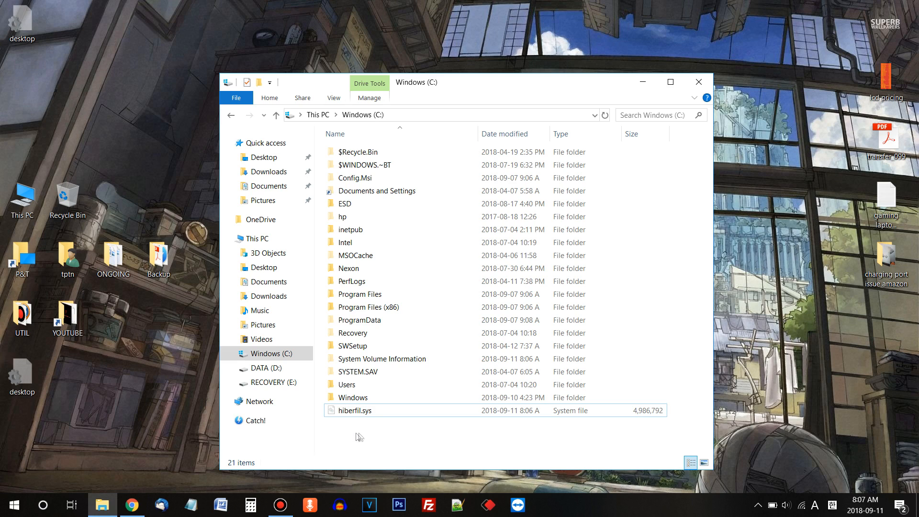
pyautogui.moveTo(408, 422)
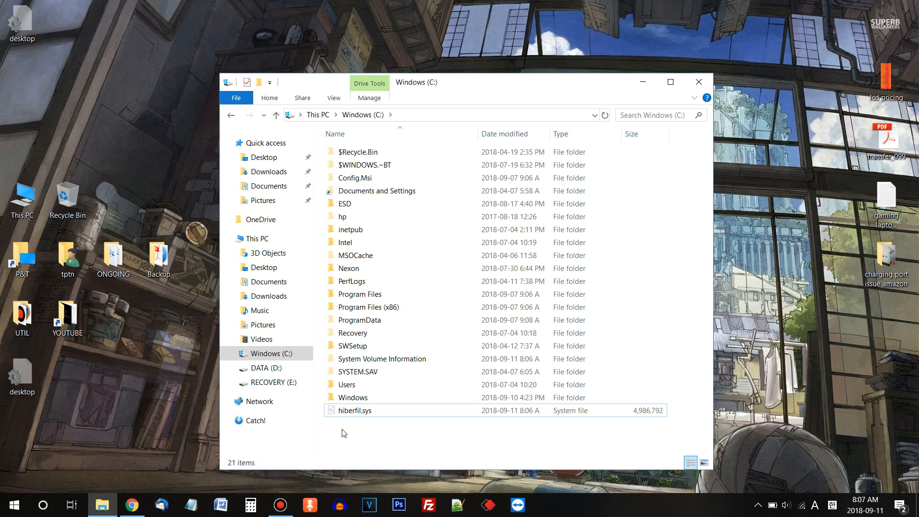
pyautogui.click(354, 397)
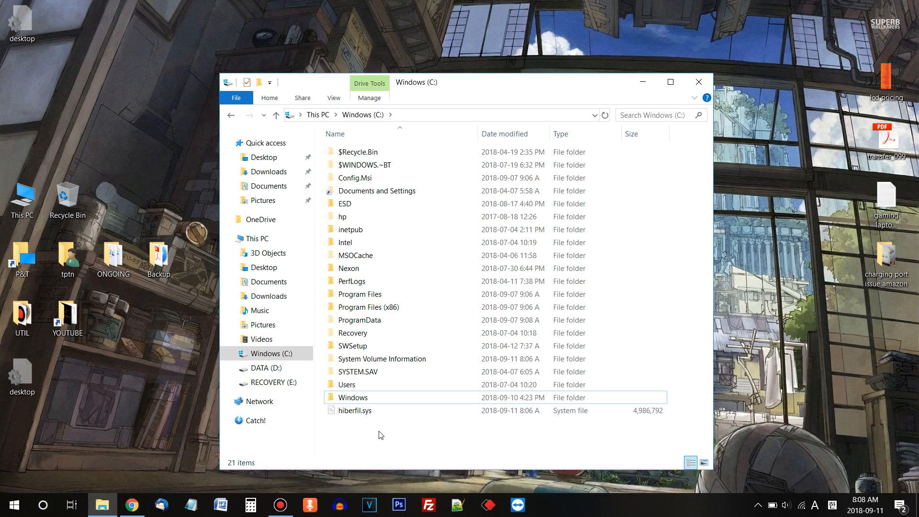